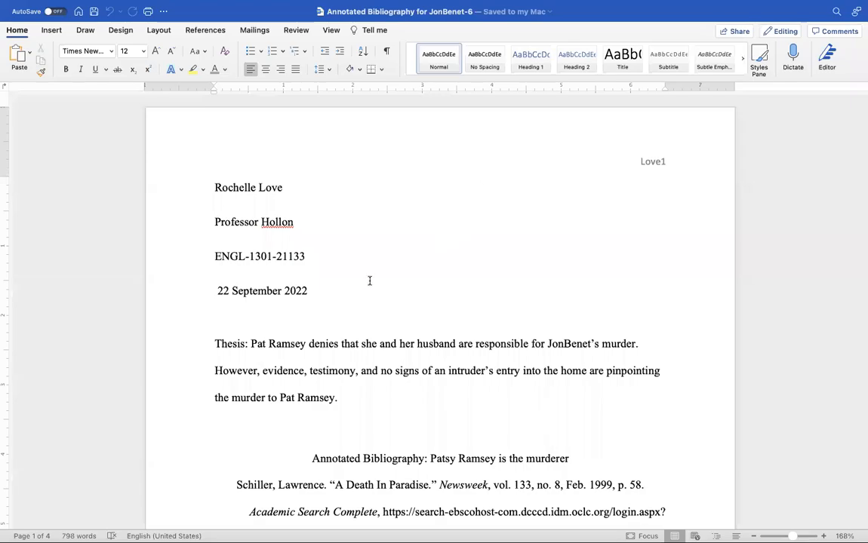
pyautogui.moveTo(552, 211)
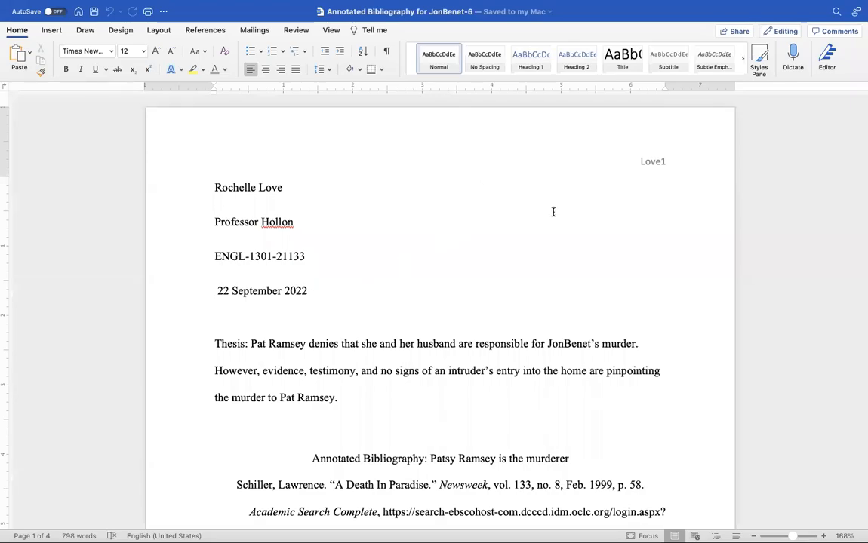
pyautogui.moveTo(661, 169)
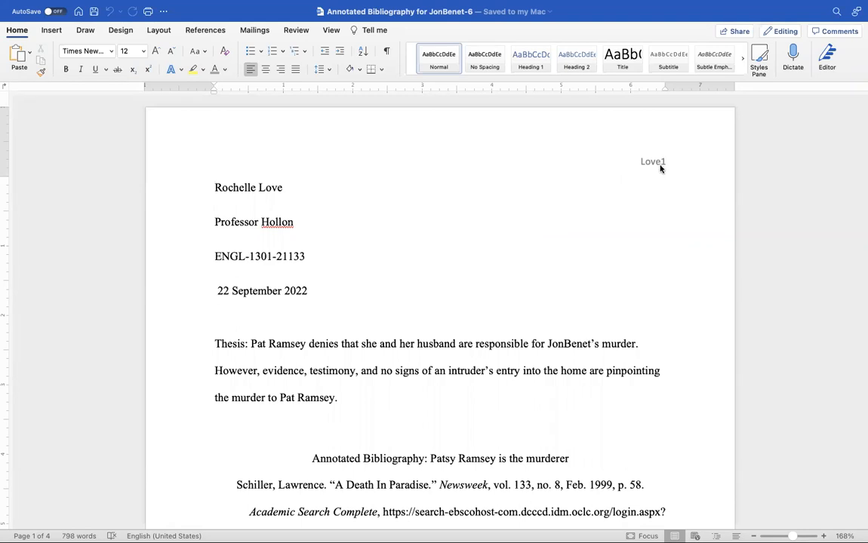
# Step: Look over the bibliography and select all of the document's text
pyautogui.click(214, 187)
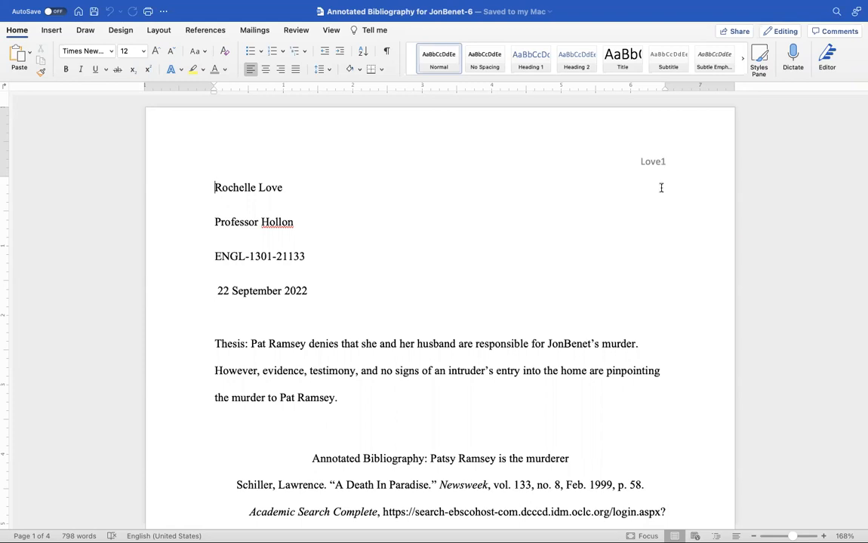
pyautogui.scroll(-3)
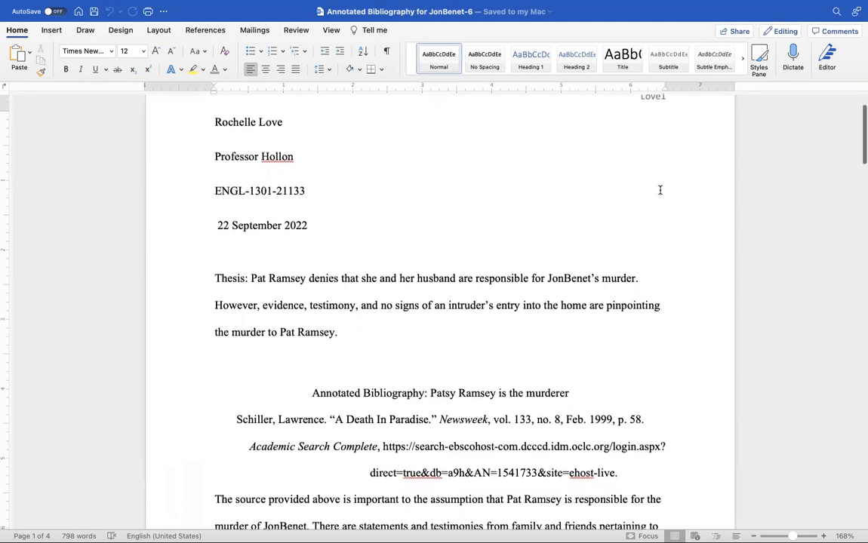
pyautogui.scroll(3)
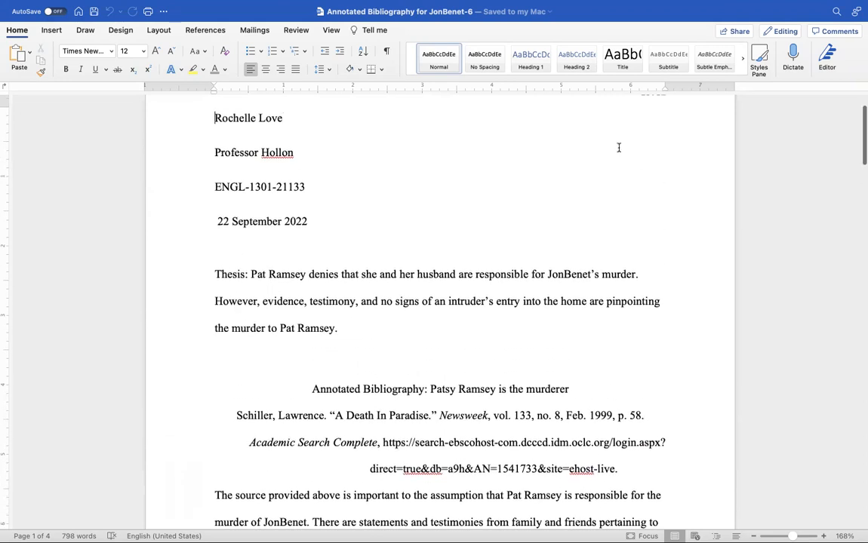
pyautogui.scroll(-3)
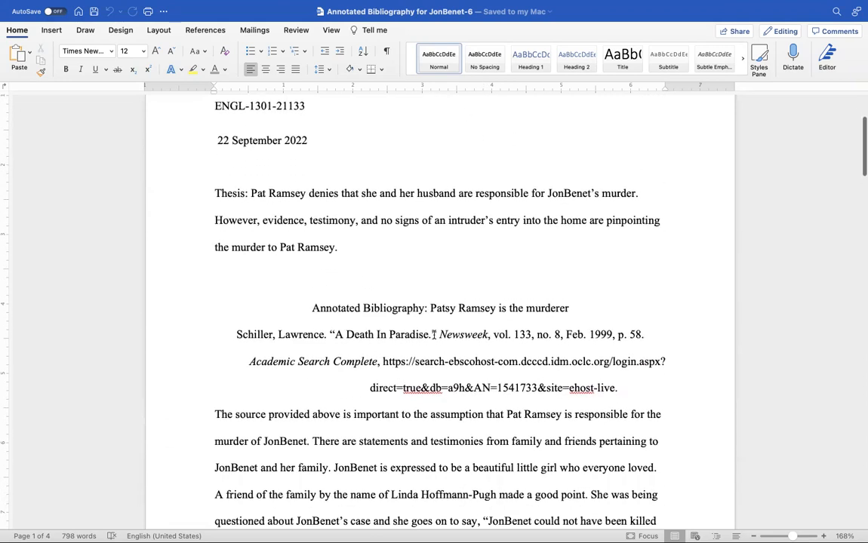
pyautogui.scroll(-3)
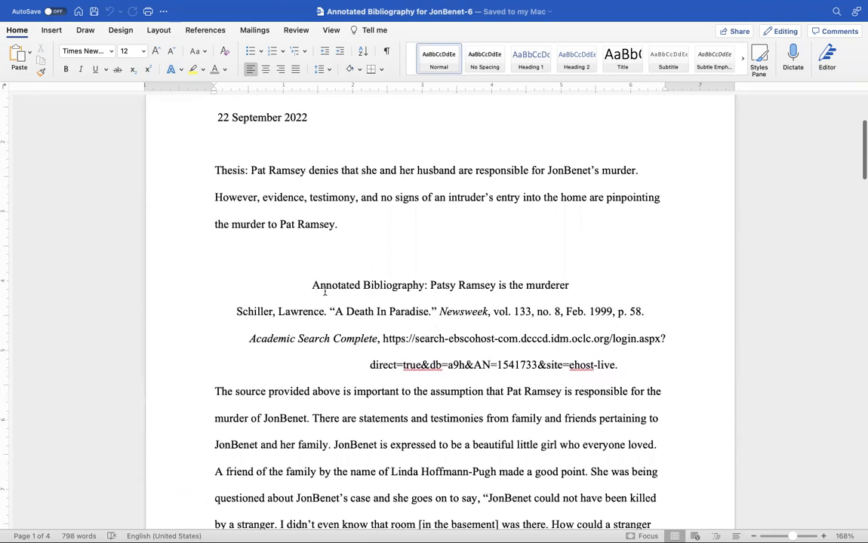
pyautogui.scroll(3)
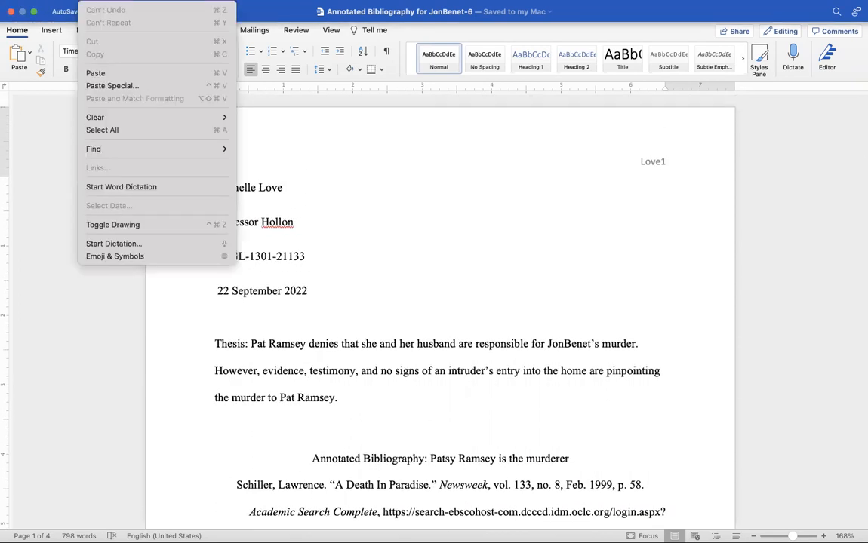
pyautogui.click(102, 130)
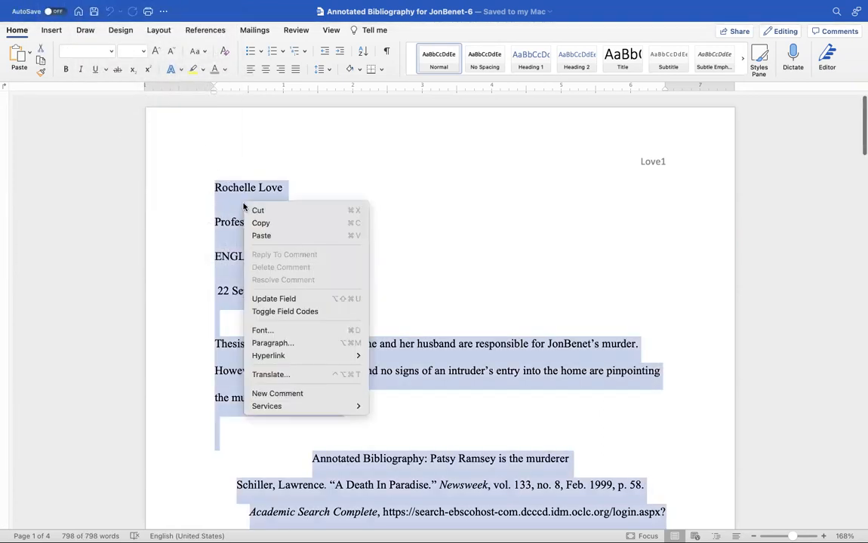
pyautogui.moveTo(272, 343)
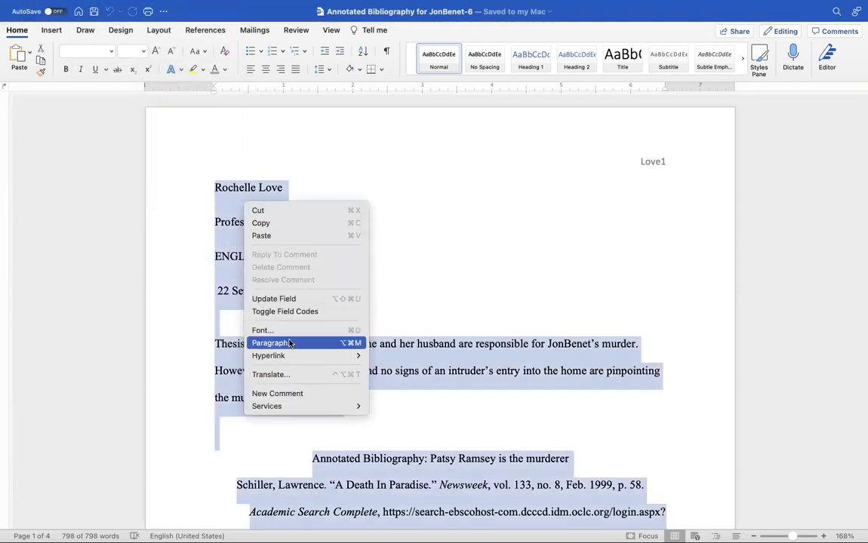
# Step: Set left indent 0, spacing after 0 pt, double line spacing and left alignment for everything
pyautogui.click(273, 342)
pyautogui.write('0')
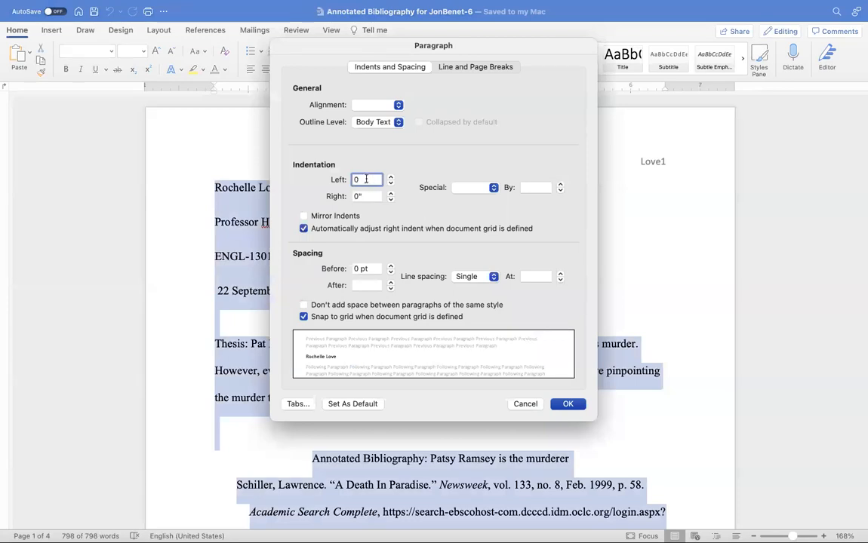
pyautogui.click(365, 285)
pyautogui.write('0')
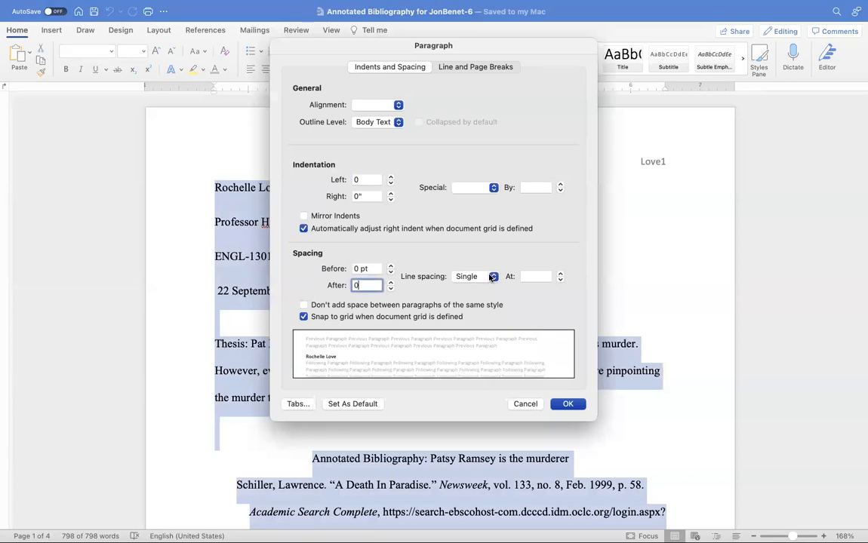
pyautogui.click(492, 276)
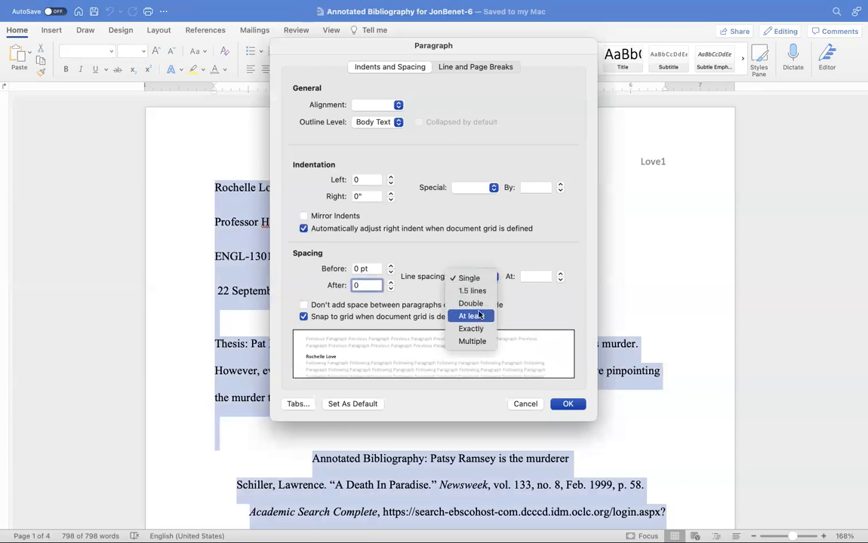
pyautogui.click(470, 304)
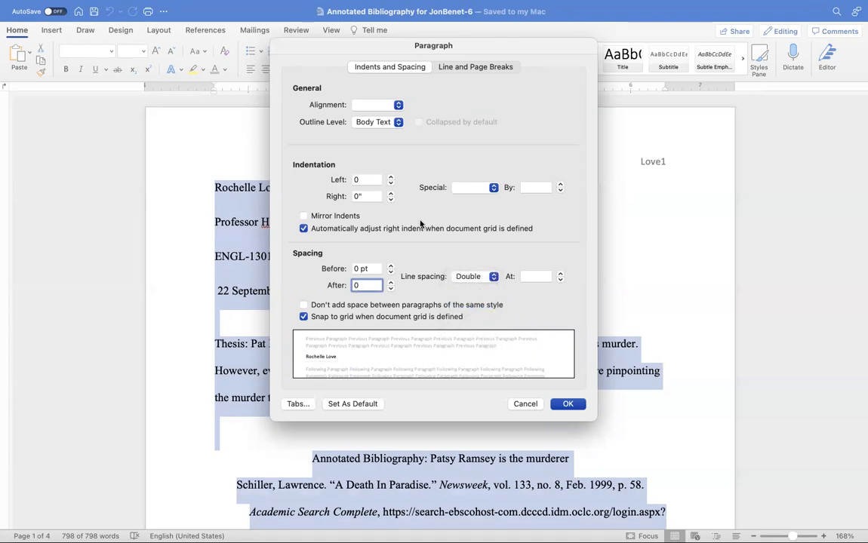
pyautogui.click(378, 106)
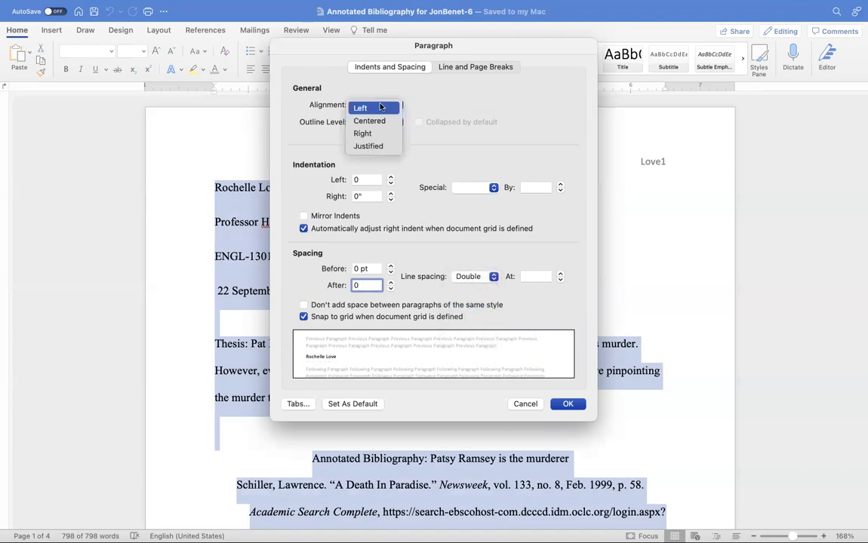
pyautogui.click(361, 107)
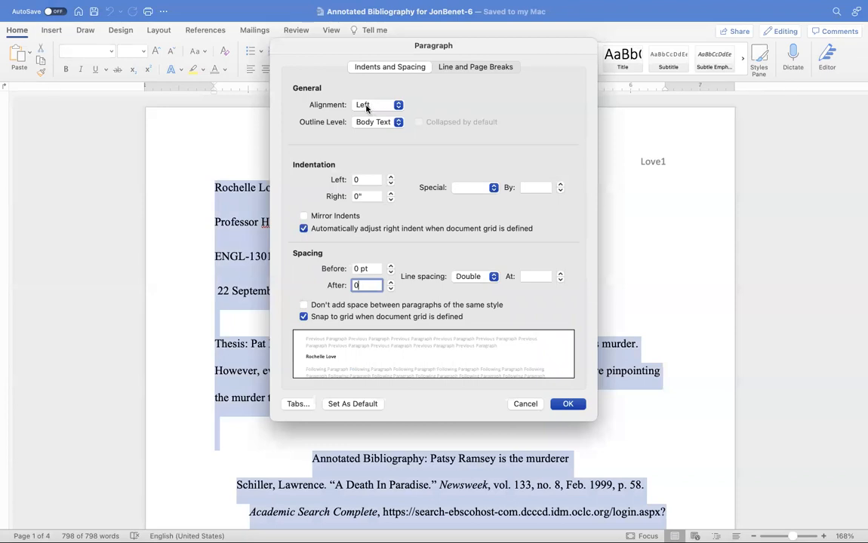
pyautogui.moveTo(363, 181)
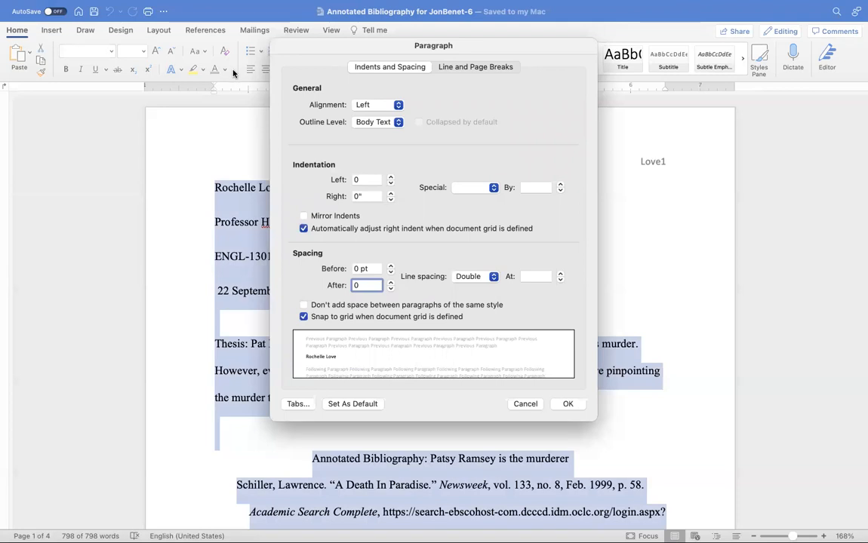
pyautogui.moveTo(320, 175)
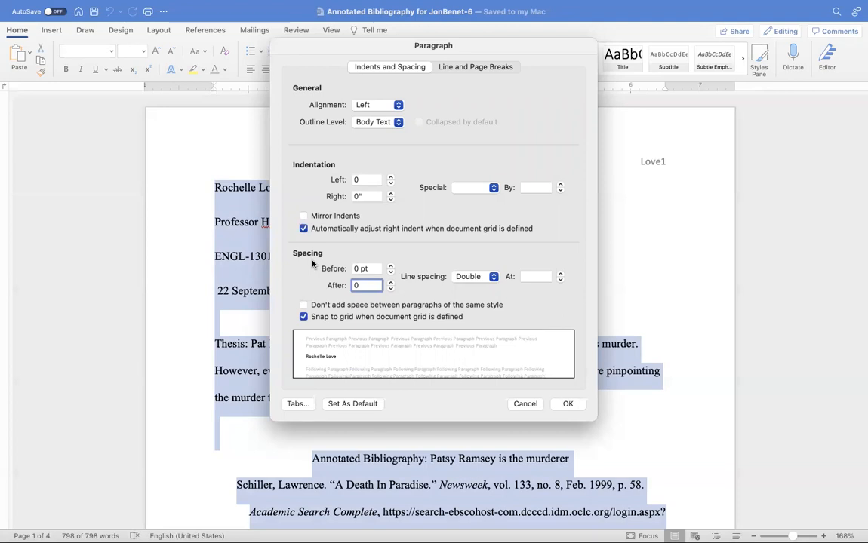
pyautogui.moveTo(360, 220)
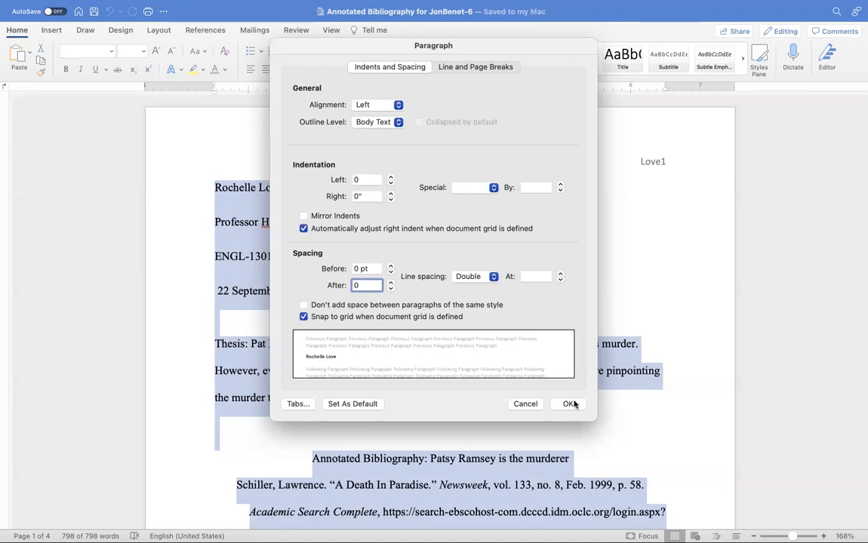
pyautogui.click(569, 404)
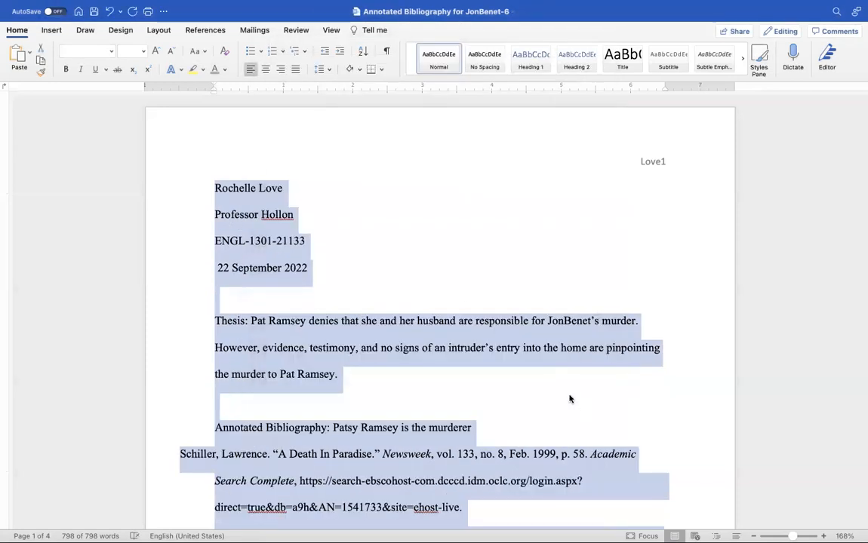
pyautogui.scroll(-3)
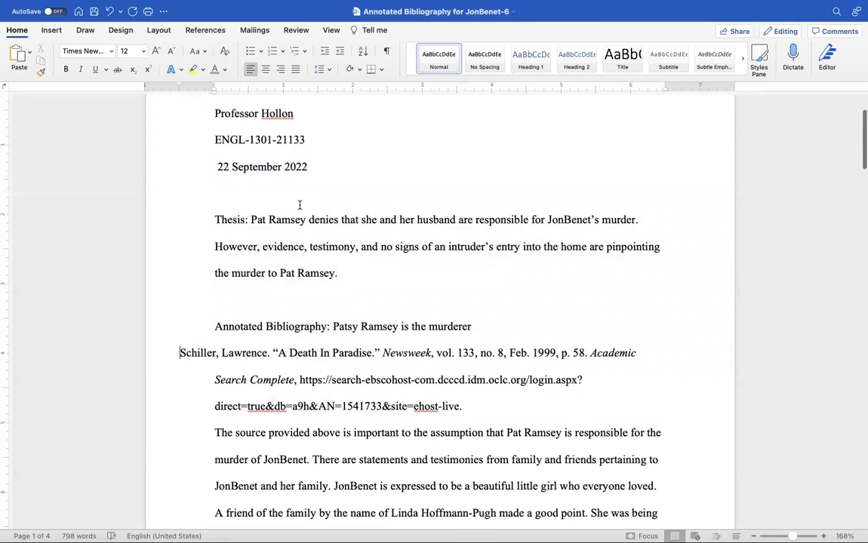
pyautogui.moveTo(342, 181)
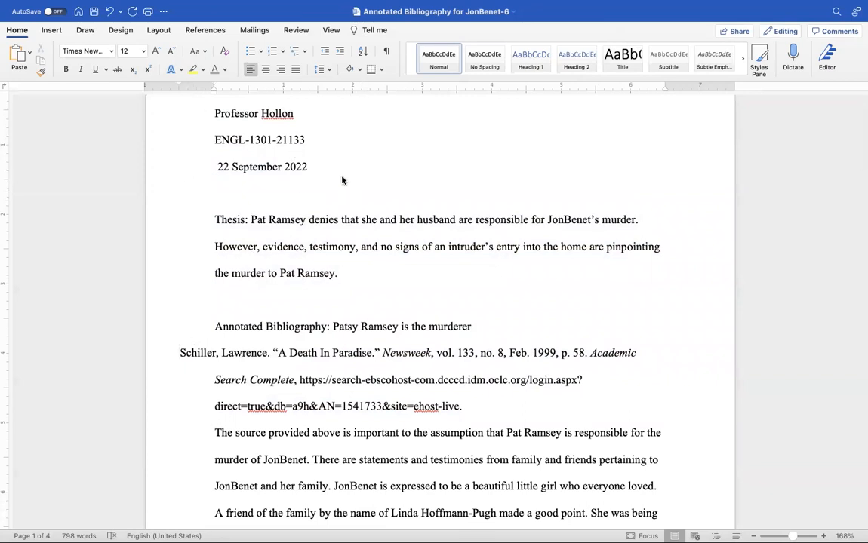
pyautogui.moveTo(329, 195)
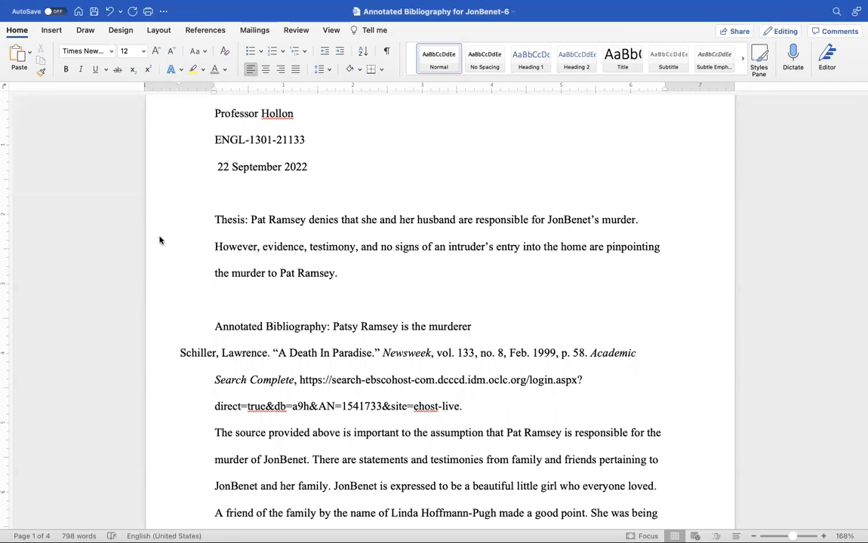
pyautogui.moveTo(178, 83)
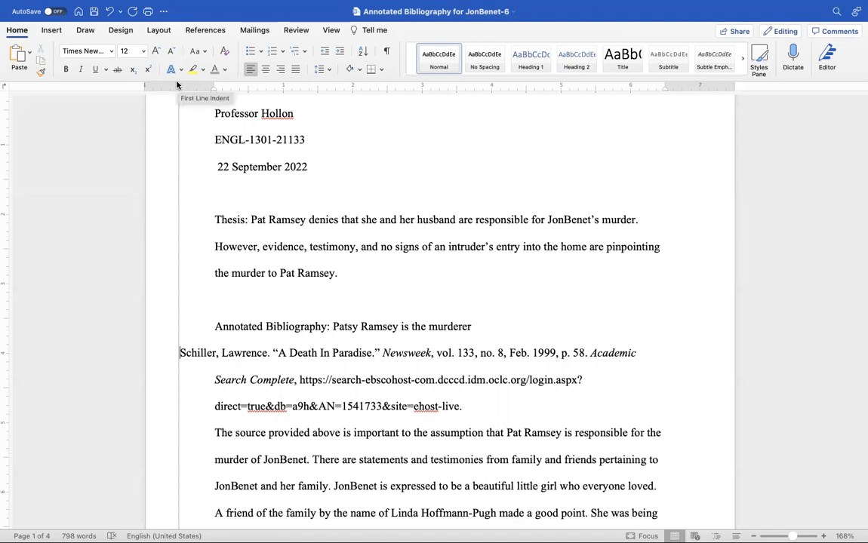
pyautogui.moveTo(178, 84)
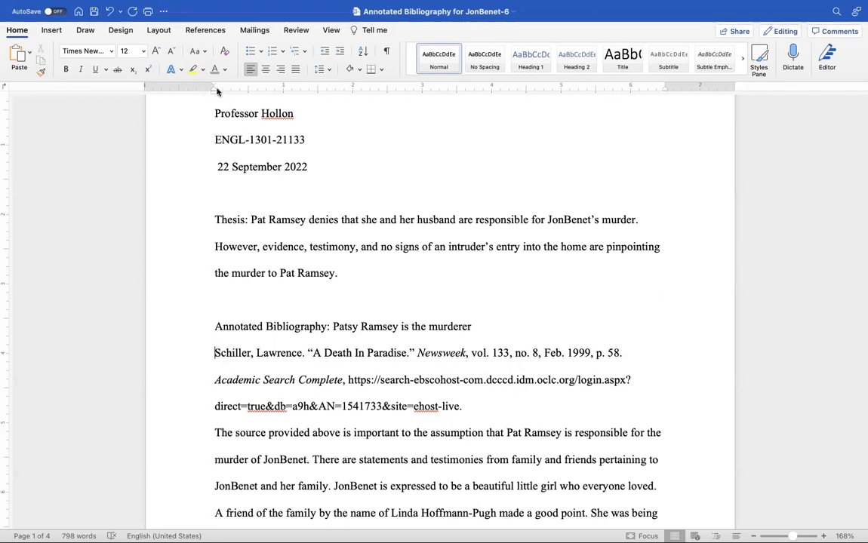
pyautogui.scroll(-3)
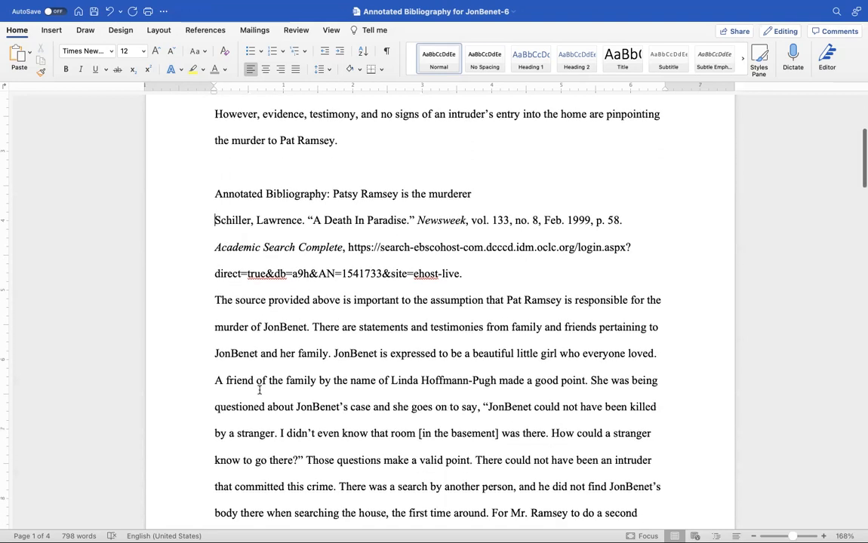
pyautogui.scroll(-3)
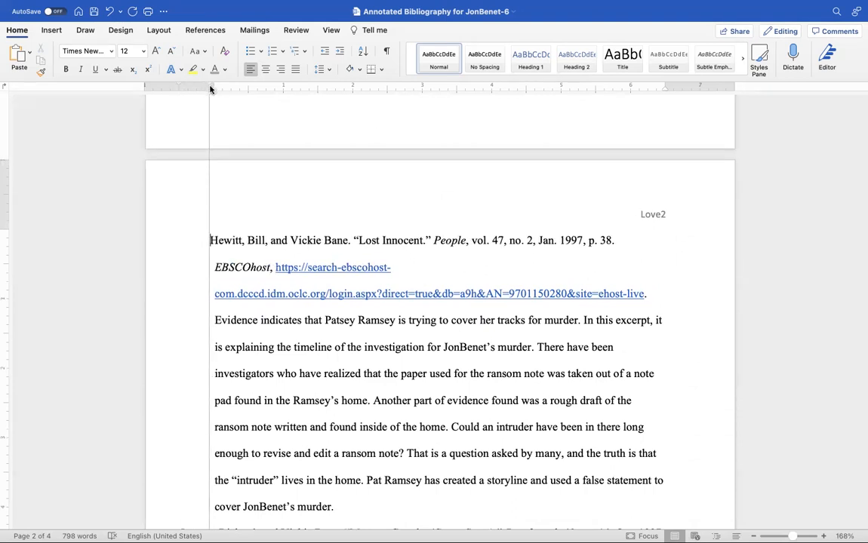
pyautogui.scroll(-3)
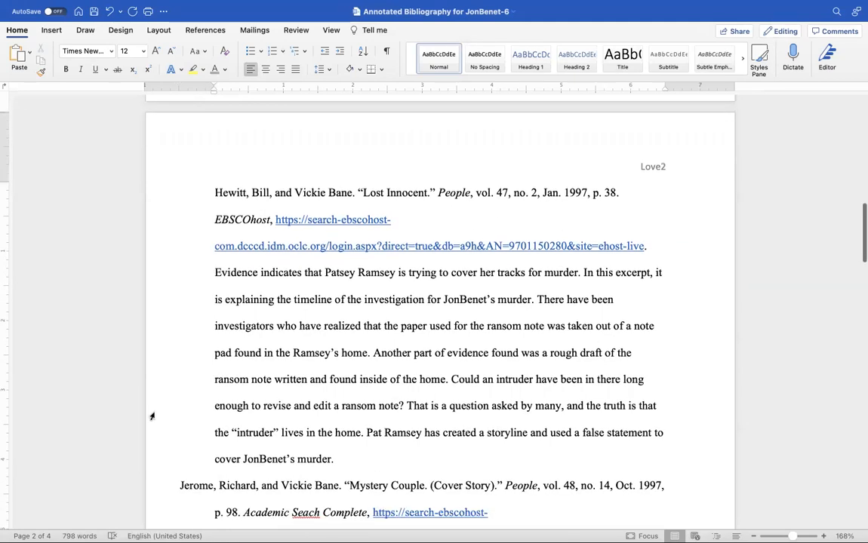
pyautogui.scroll(-3)
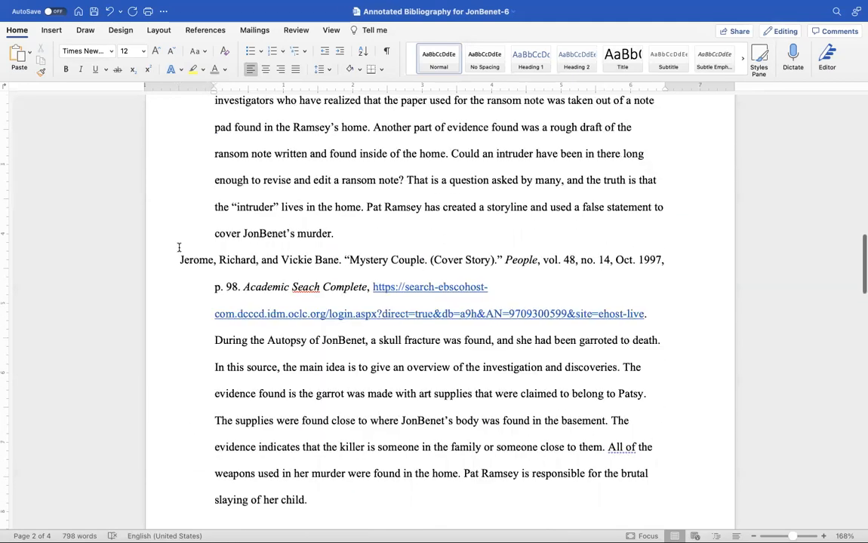
pyautogui.scroll(3)
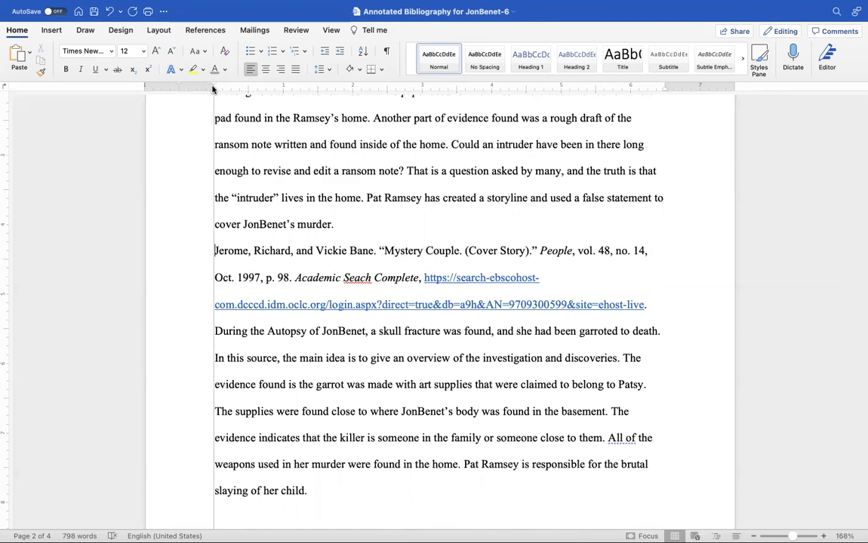
pyautogui.scroll(-3)
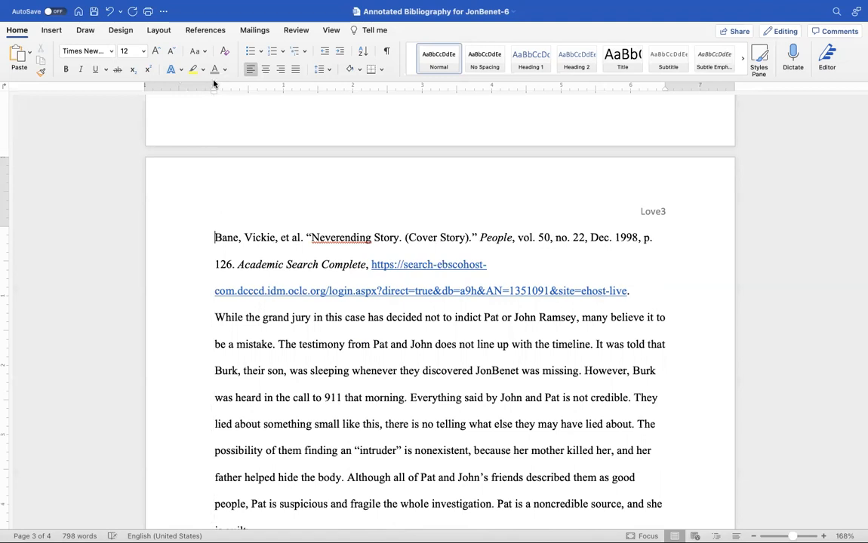
pyautogui.scroll(-3)
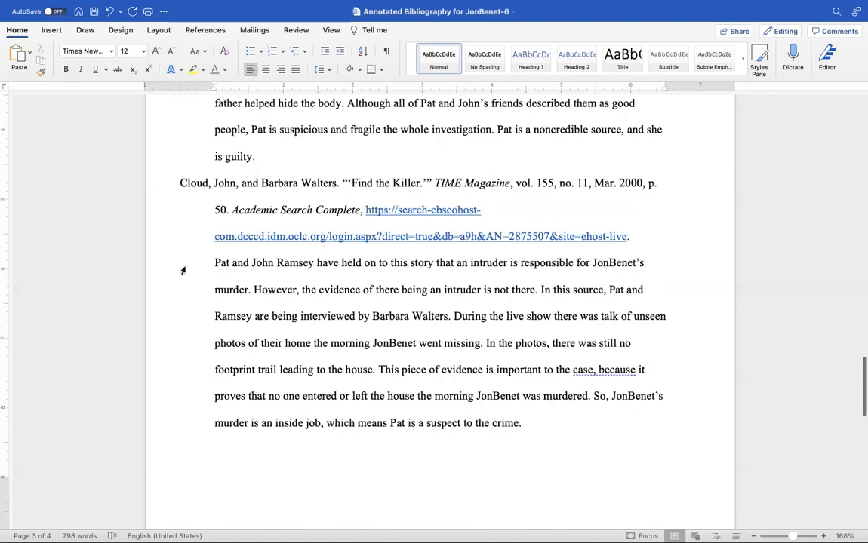
pyautogui.scroll(3)
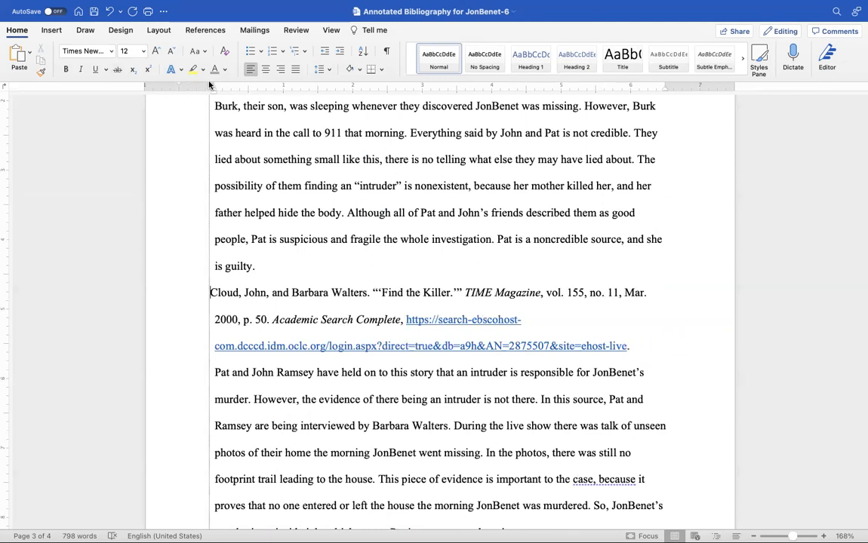
pyautogui.scroll(-3)
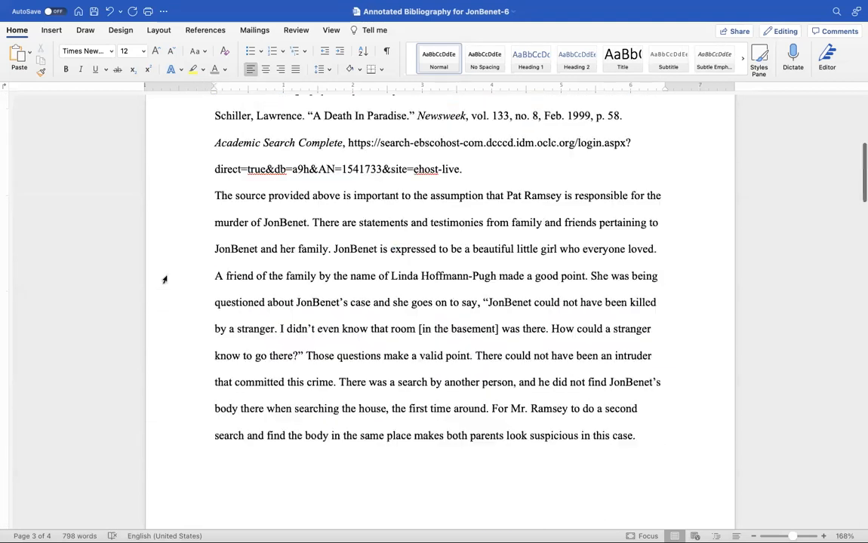
# Step: Scroll to the 'Annotated Bibliography: Patsy Ramsey is the murderer' heading at the top
pyautogui.scroll(3)
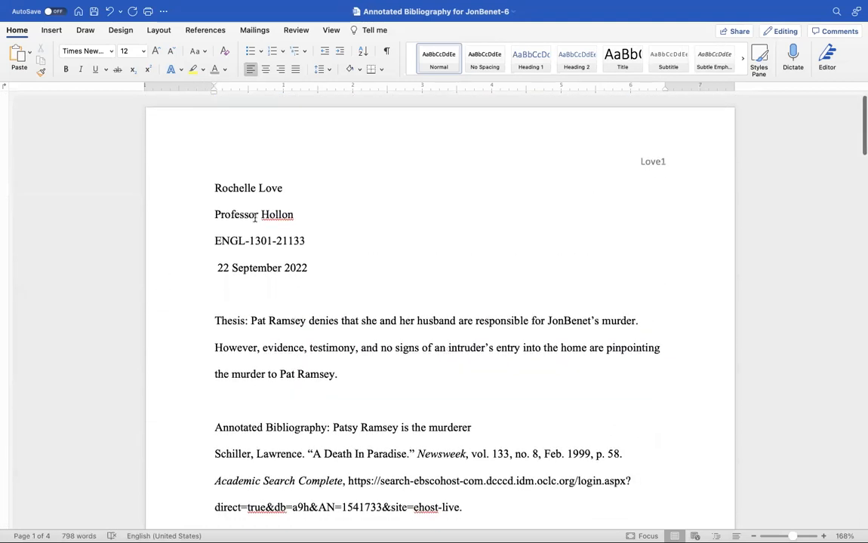
pyautogui.scroll(-3)
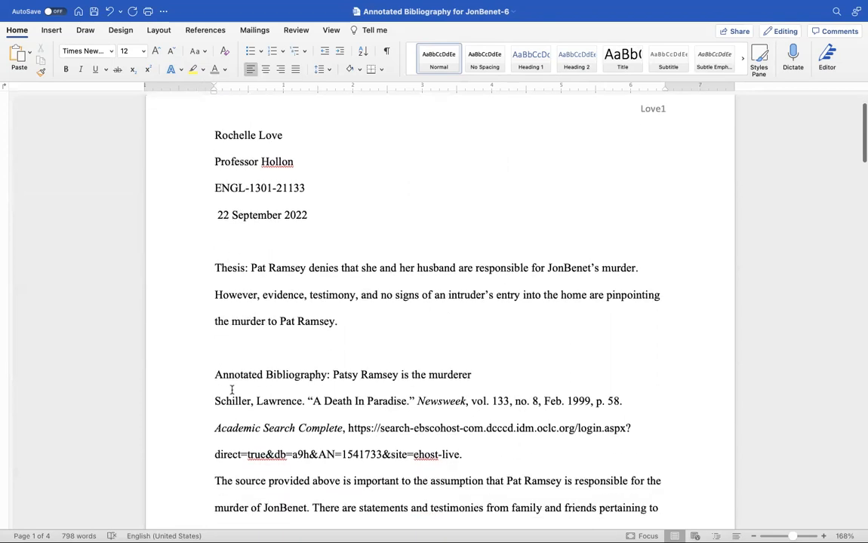
pyautogui.scroll(3)
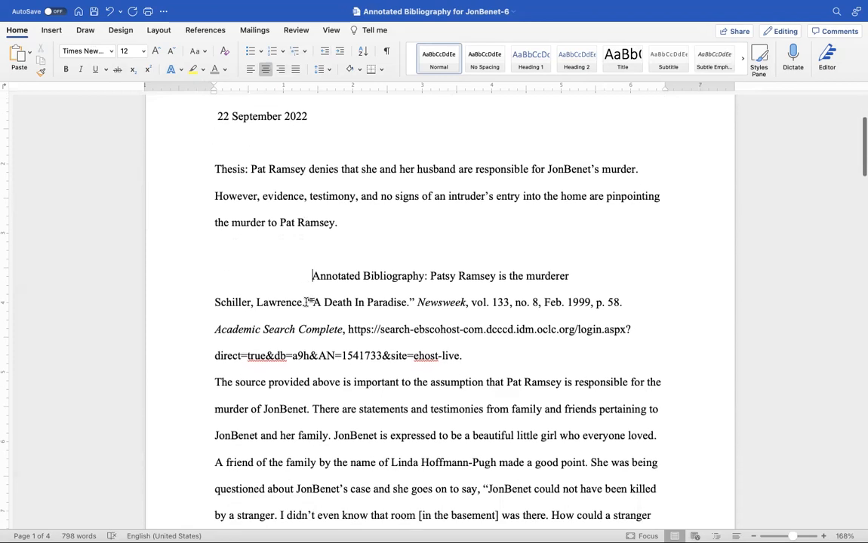
# Step: Apply a Hanging special indent to all citations and annotations through the Paragraph dialog
pyautogui.scroll(-3)
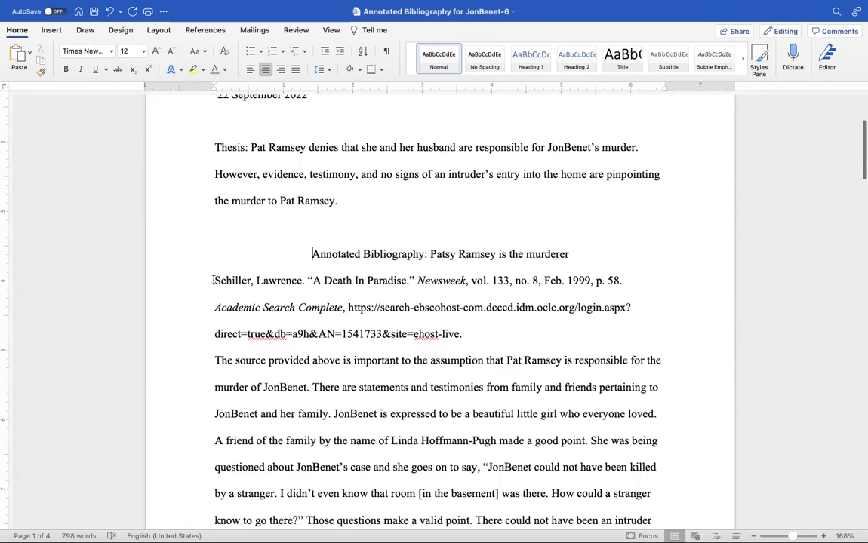
pyautogui.scroll(-3)
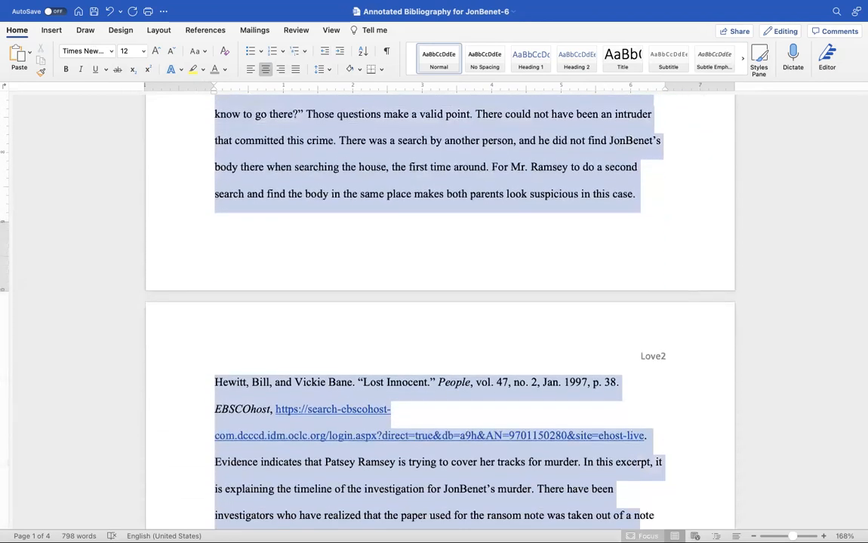
pyautogui.scroll(-3)
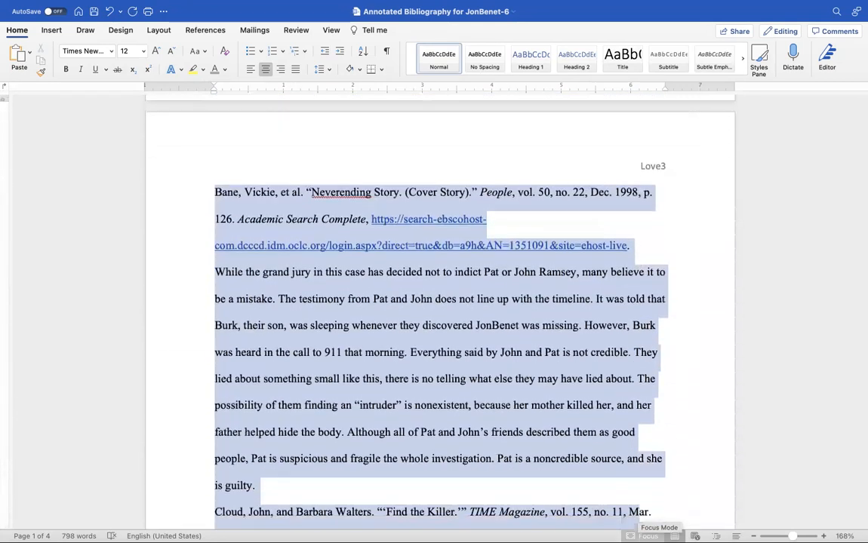
pyautogui.scroll(-3)
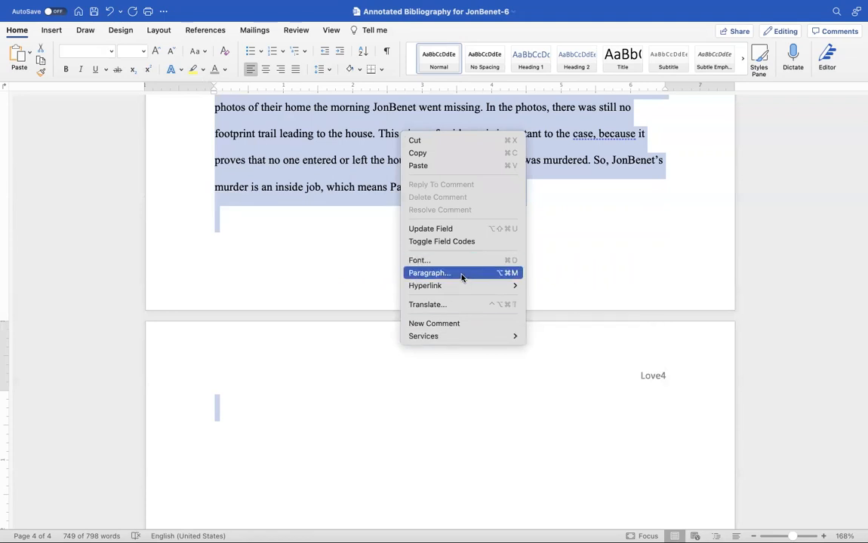
pyautogui.click(429, 272)
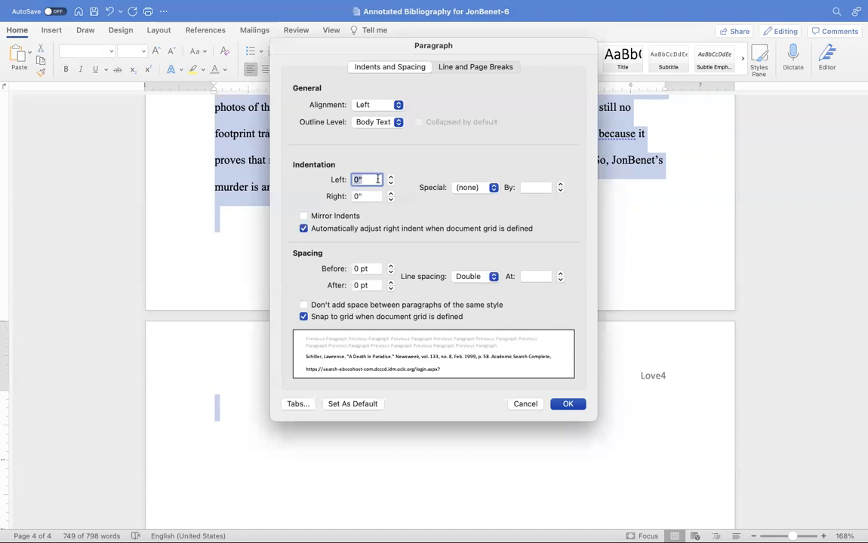
pyautogui.moveTo(471, 298)
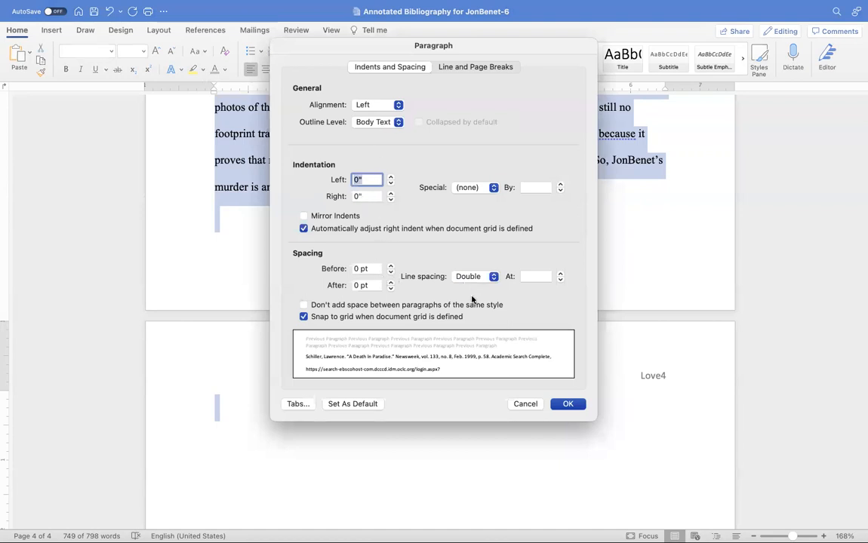
pyautogui.moveTo(465, 193)
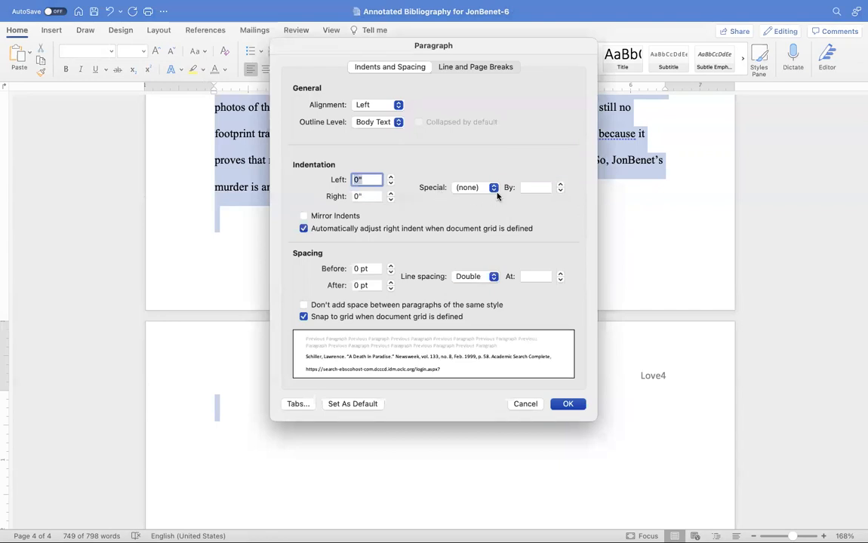
pyautogui.click(492, 187)
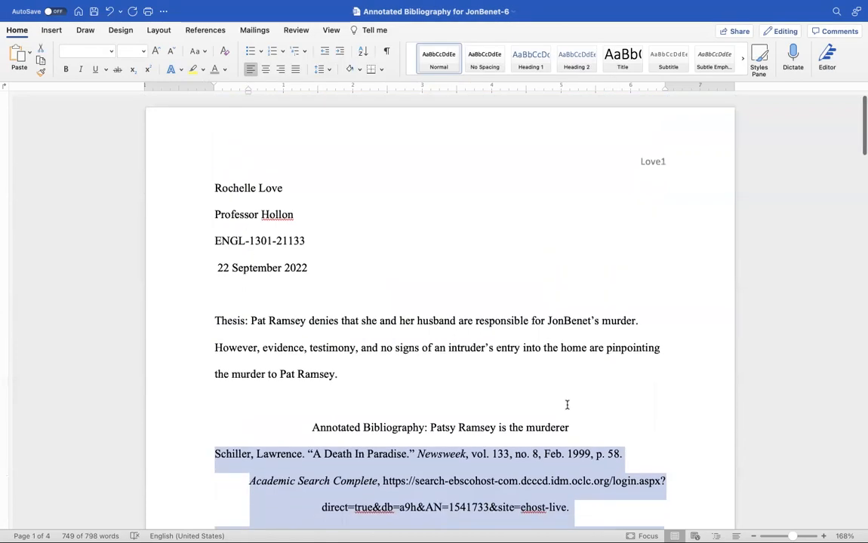
# Step: Scroll through the Schiller and Hewitt entries reviewing the annotation first-line indents
pyautogui.scroll(-3)
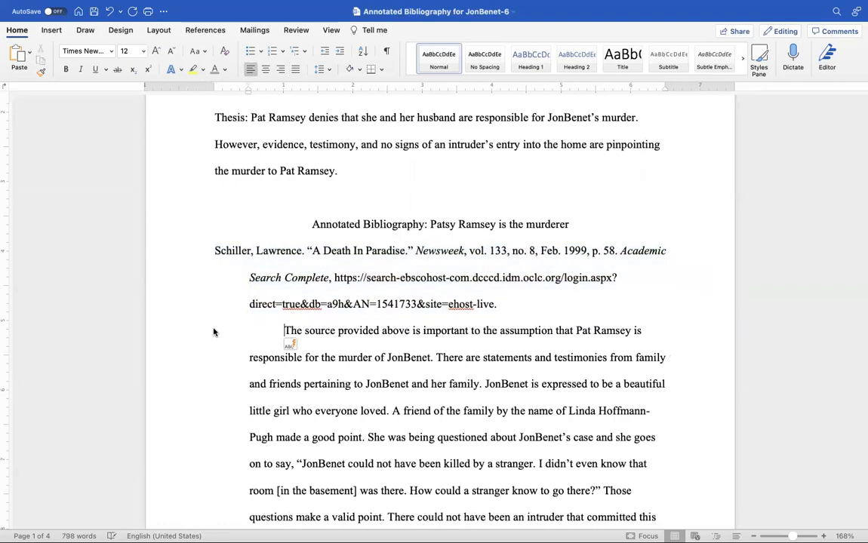
pyautogui.scroll(-3)
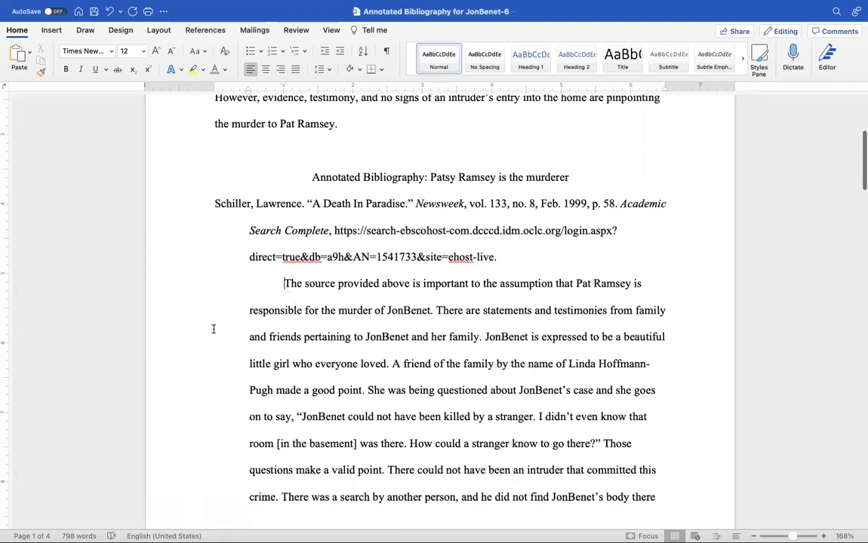
pyautogui.scroll(-3)
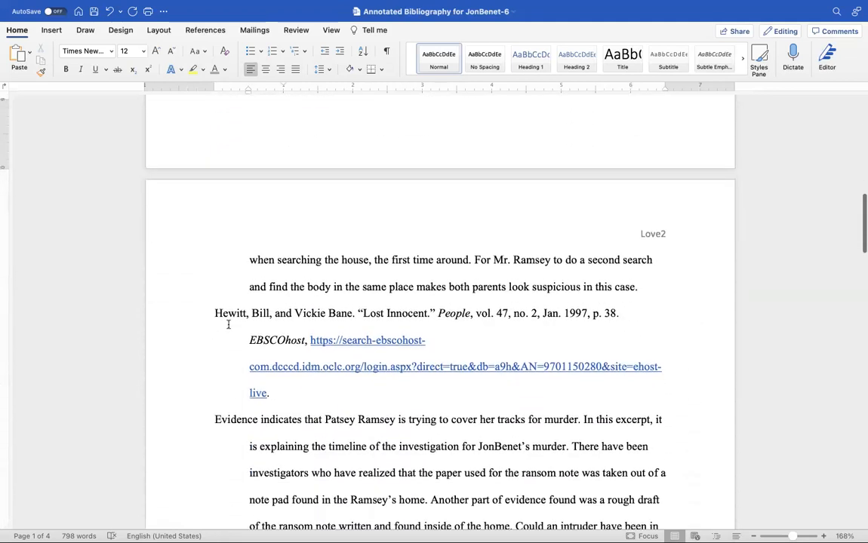
pyautogui.scroll(3)
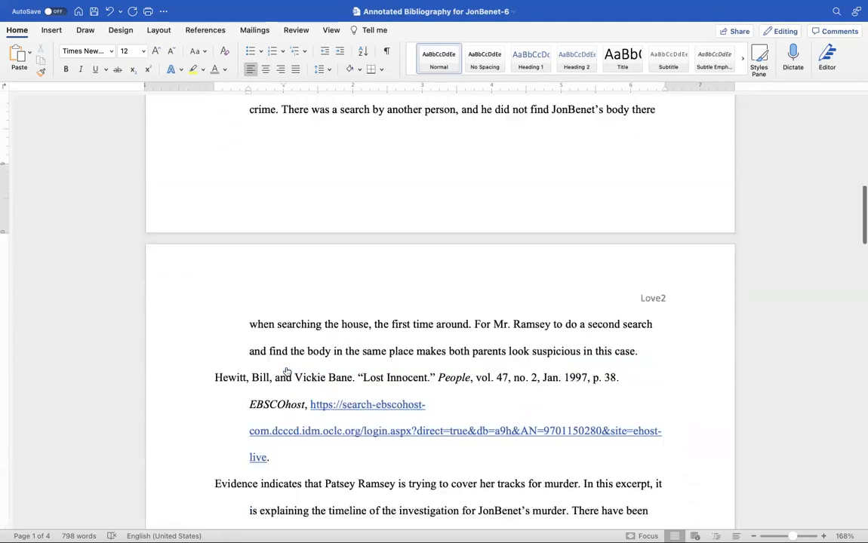
pyautogui.scroll(3)
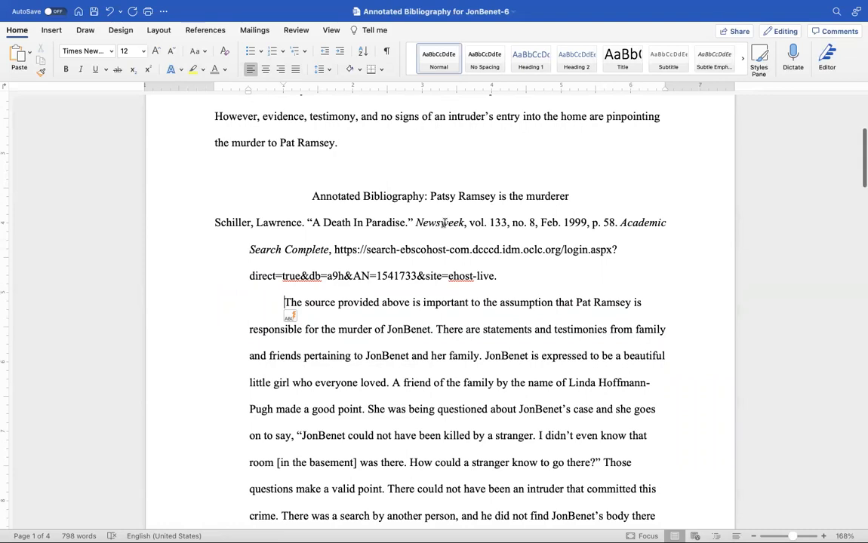
pyautogui.moveTo(618, 215)
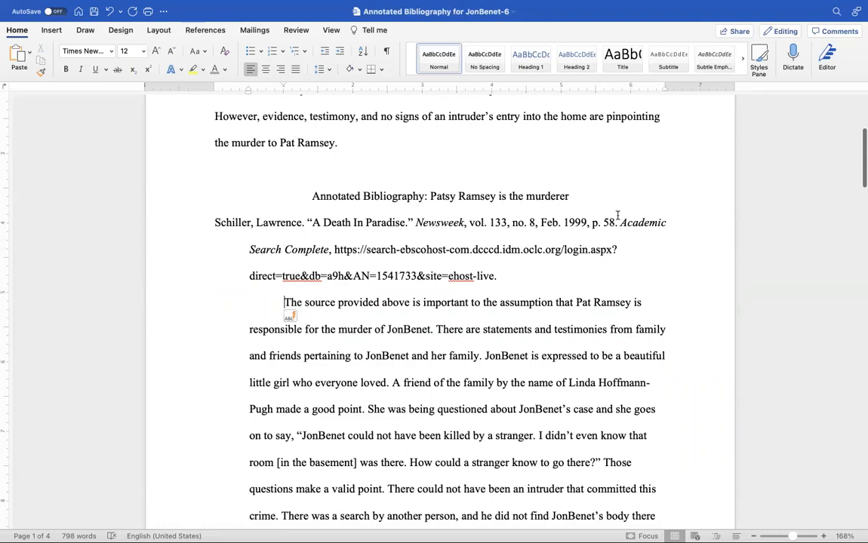
pyautogui.scroll(3)
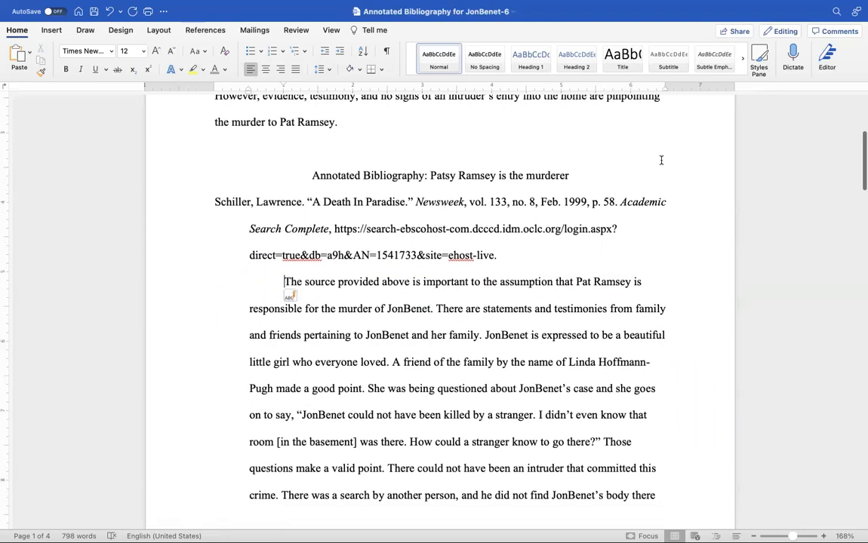
pyautogui.moveTo(380, 270)
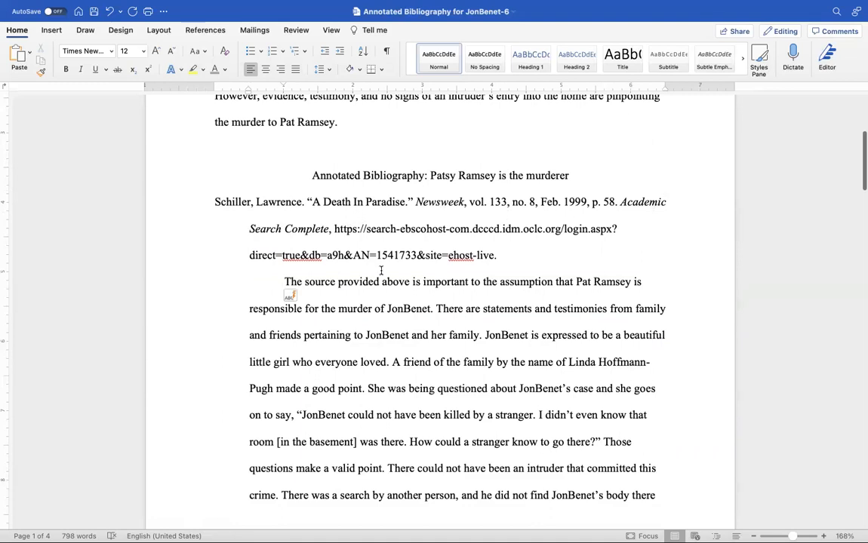
pyautogui.scroll(-3)
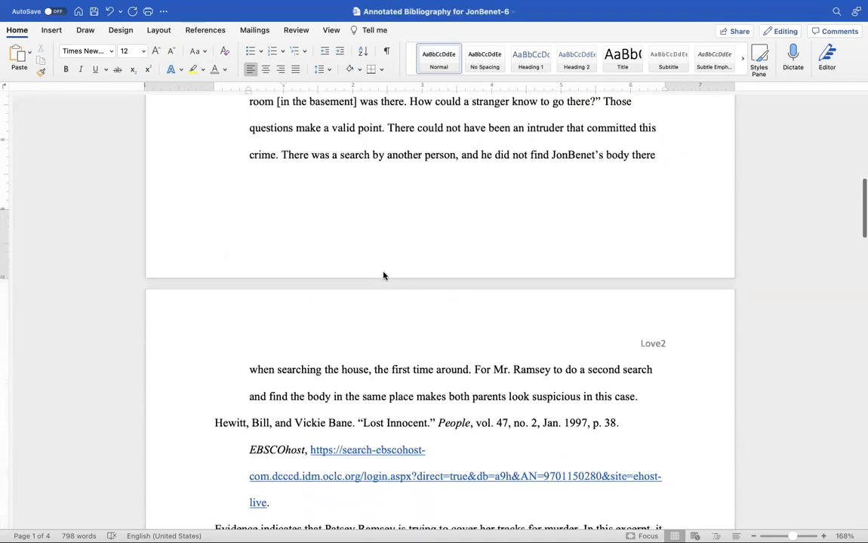
pyautogui.scroll(3)
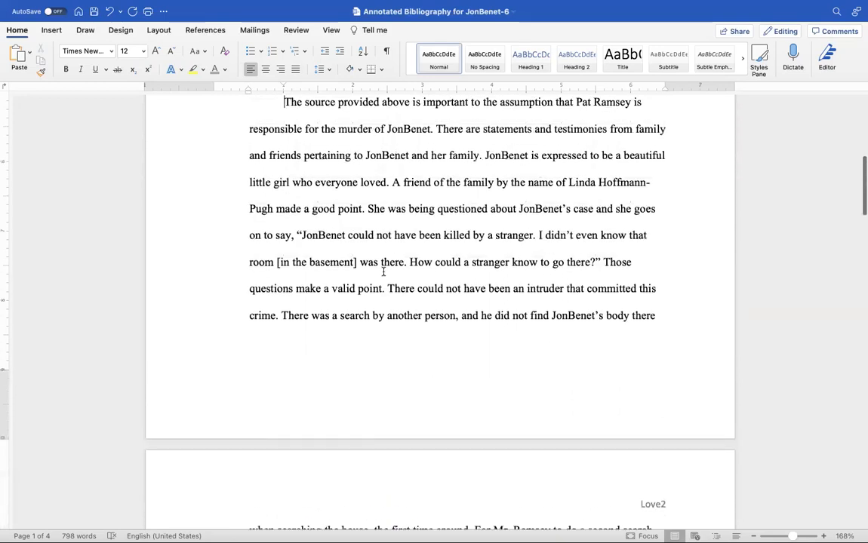
pyautogui.scroll(-3)
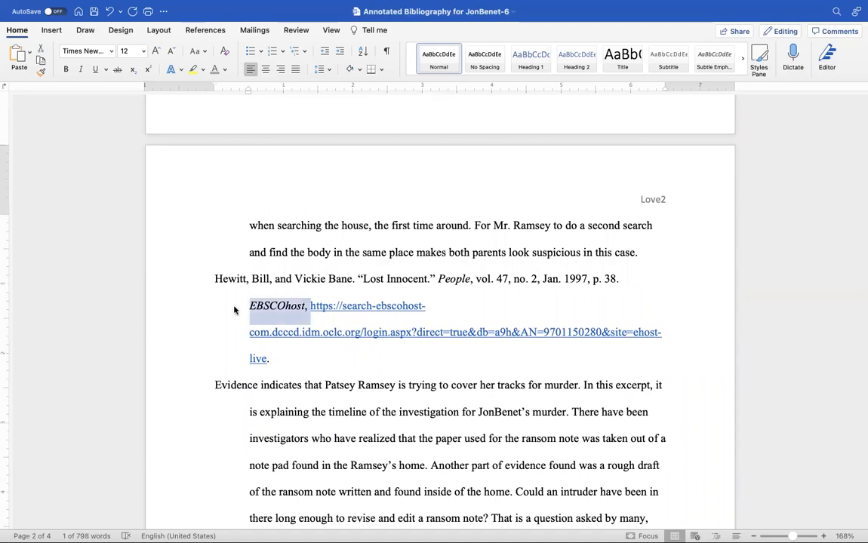
# Step: Replace 'EBSCOhost' in the Hewitt citation with 'Academic Search Complete'
pyautogui.scroll(3)
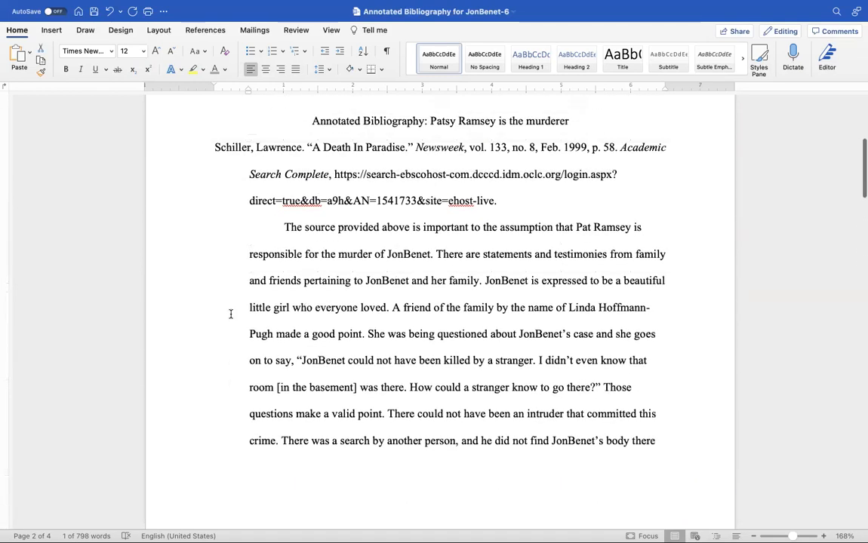
pyautogui.scroll(3)
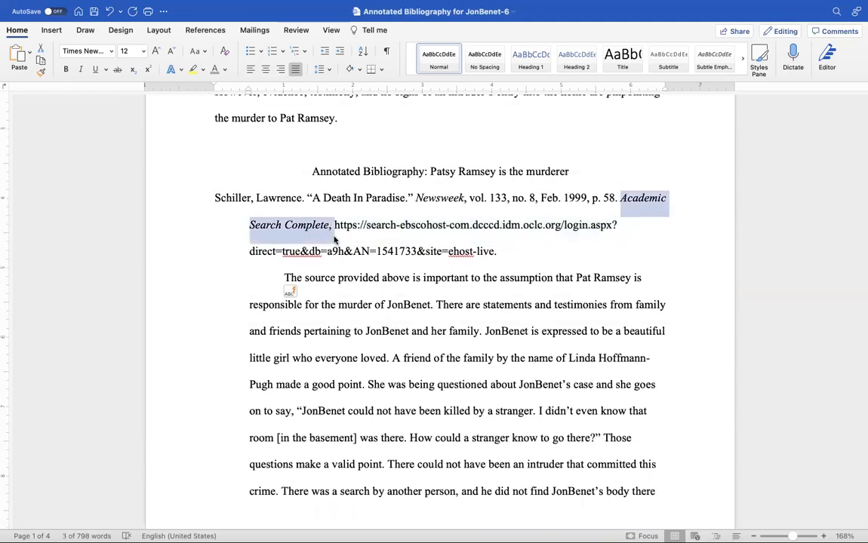
pyautogui.moveTo(329, 348)
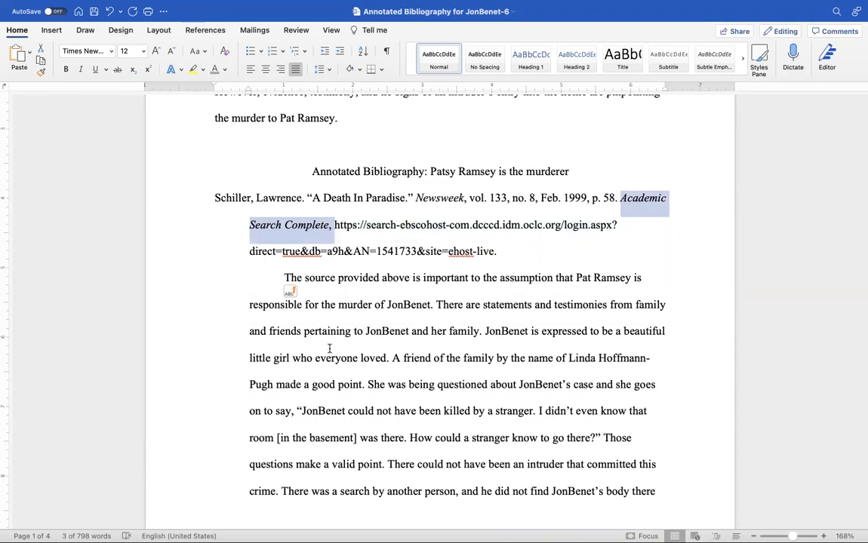
pyautogui.scroll(-3)
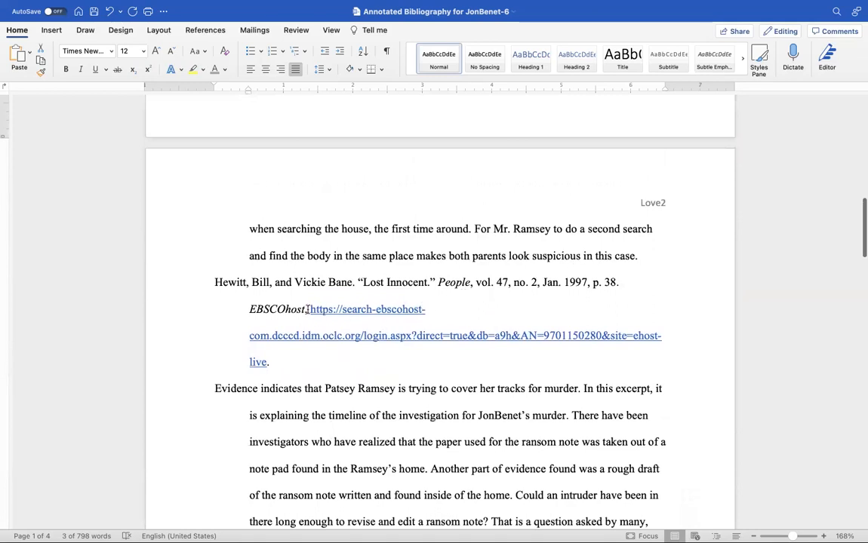
pyautogui.doubleClick(278, 309)
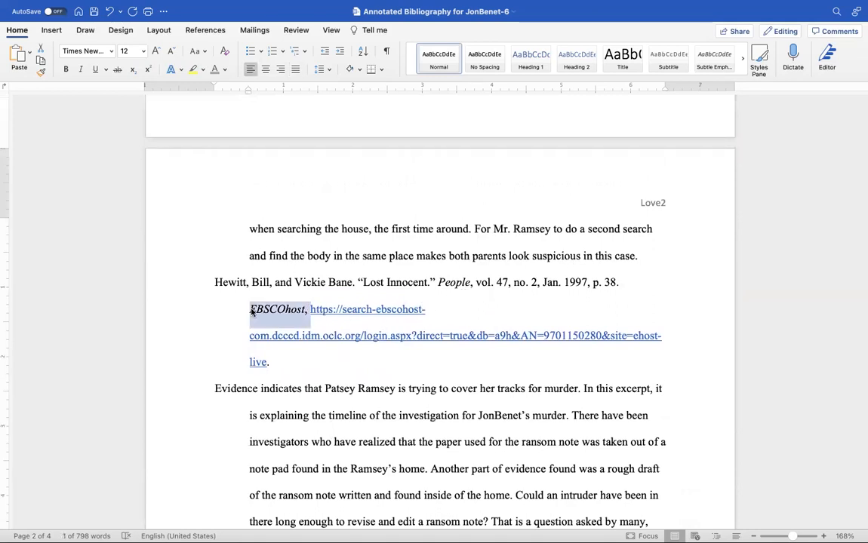
pyautogui.write('Academic Search Complete')
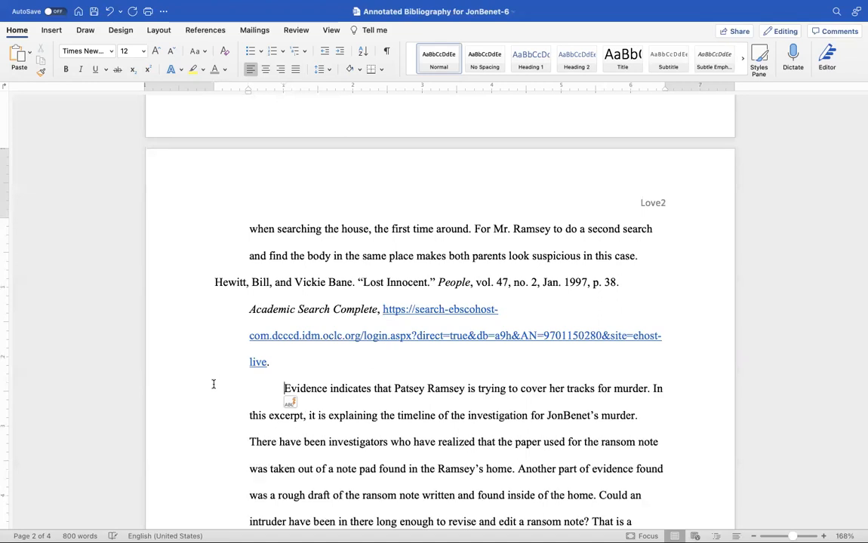
# Step: Scroll down through the Jerome, Bane and Cloud annotations and back toward the top
pyautogui.scroll(-3)
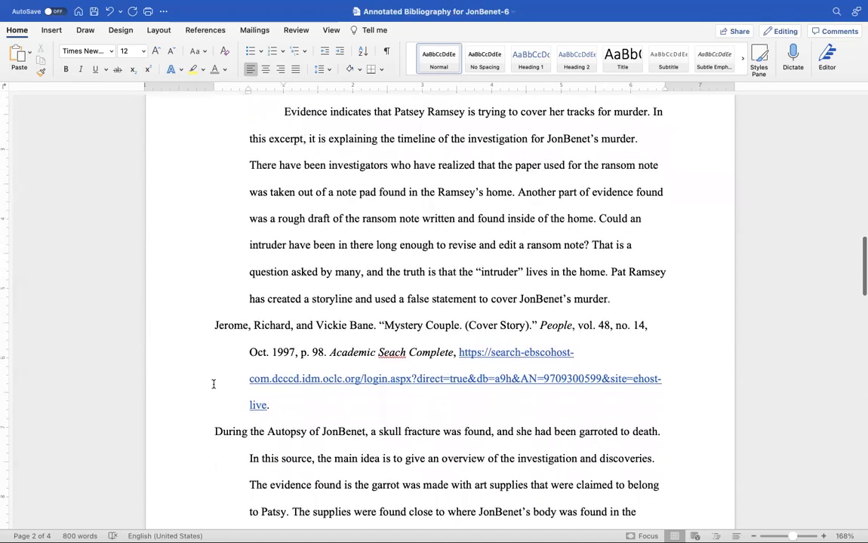
pyautogui.scroll(-3)
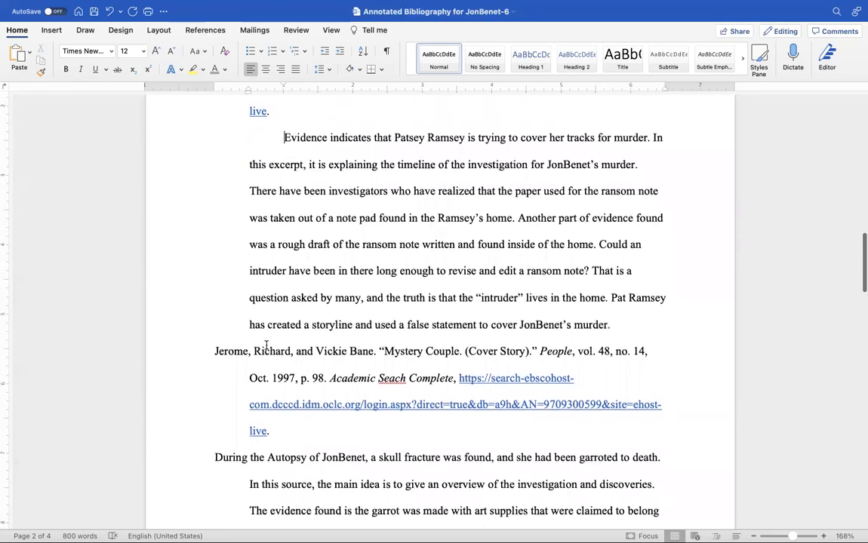
pyautogui.scroll(-3)
pyautogui.write('r')
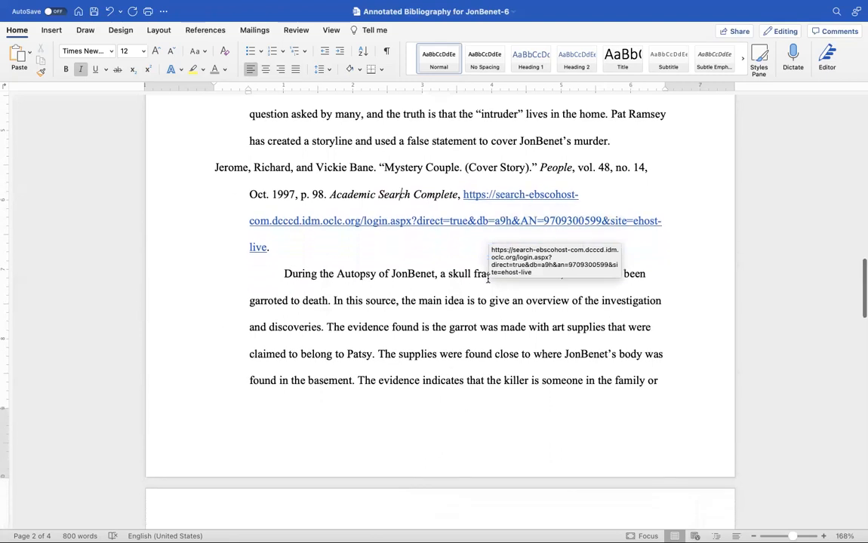
pyautogui.scroll(-3)
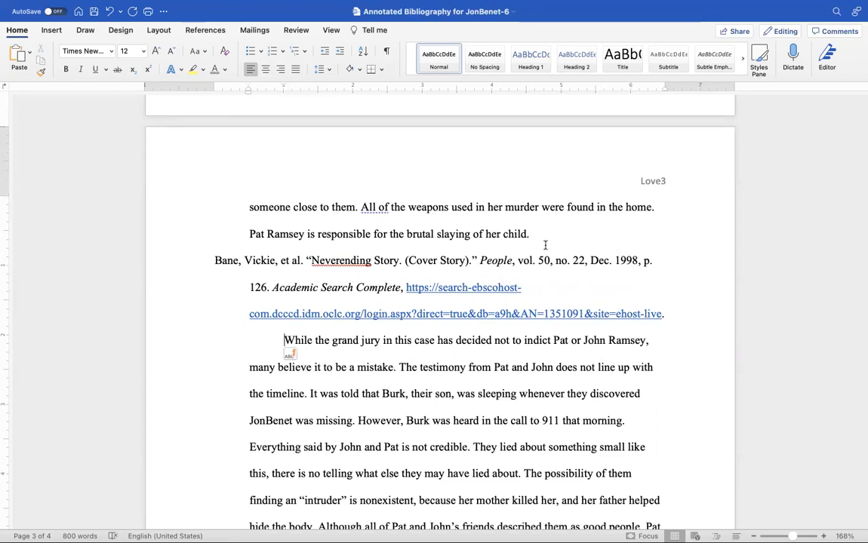
pyautogui.scroll(-3)
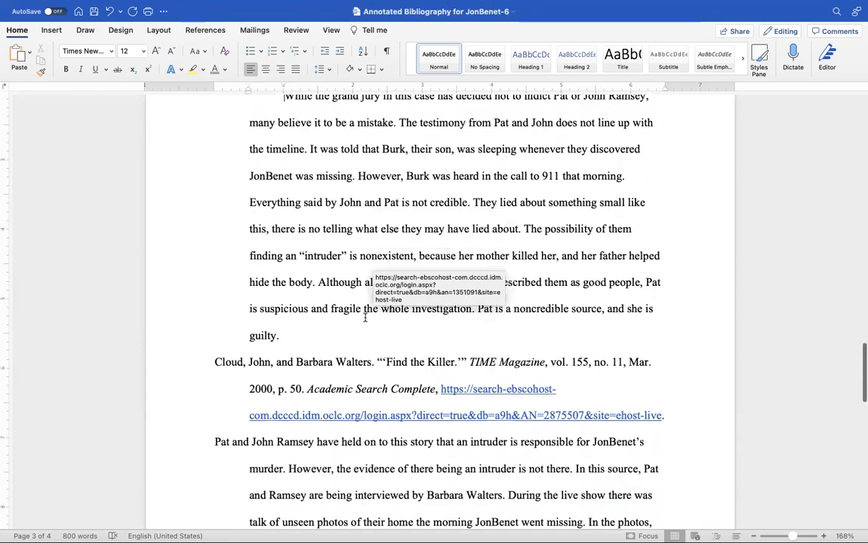
pyautogui.scroll(3)
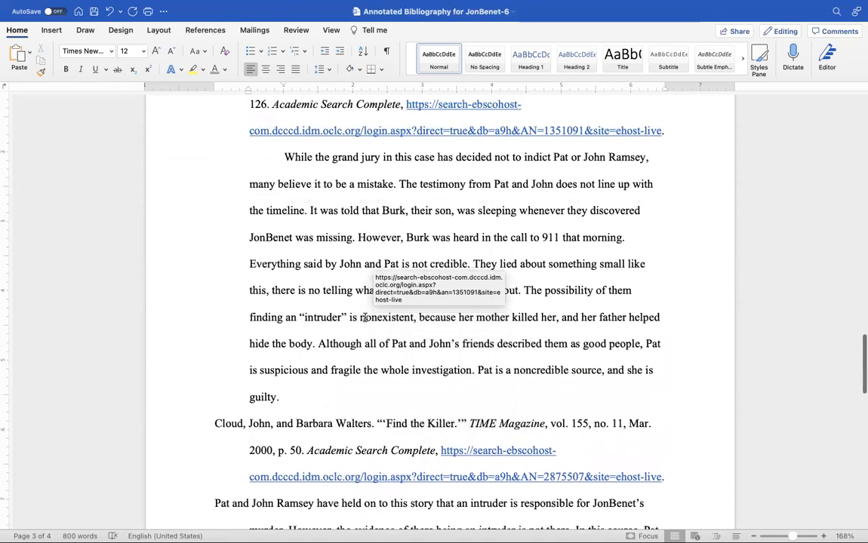
pyautogui.scroll(-3)
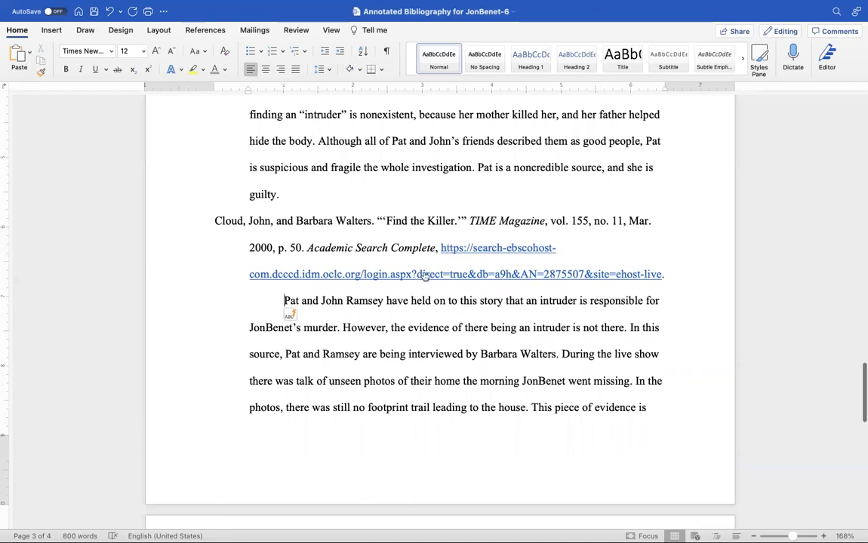
pyautogui.scroll(3)
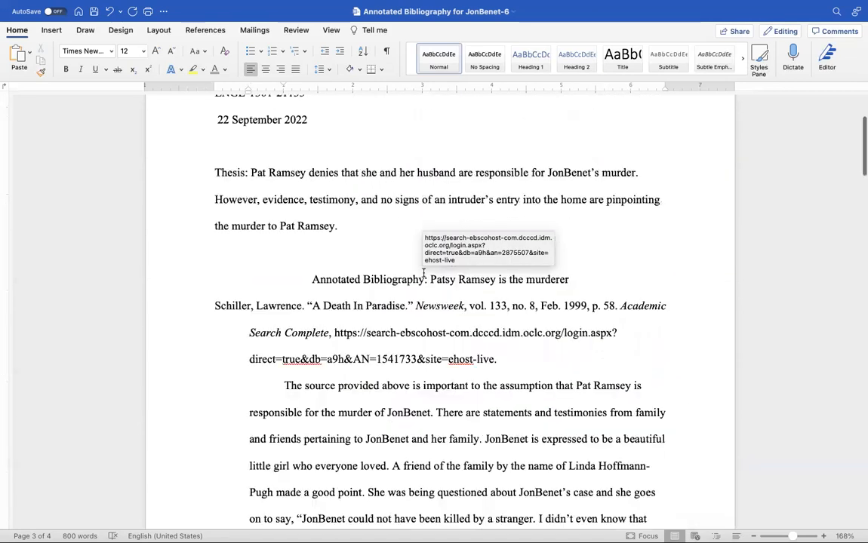
# Step: Scroll through the entries and return to the Schiller citation near the top
pyautogui.scroll(-3)
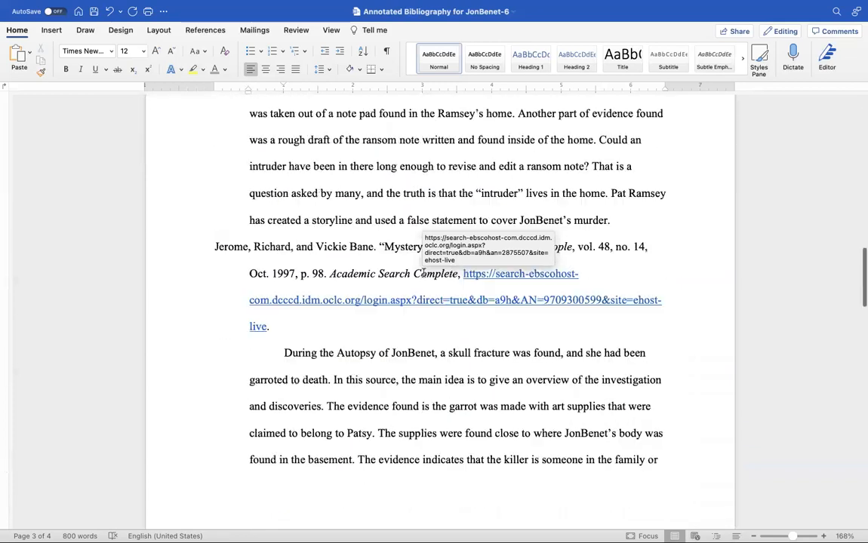
pyautogui.scroll(-3)
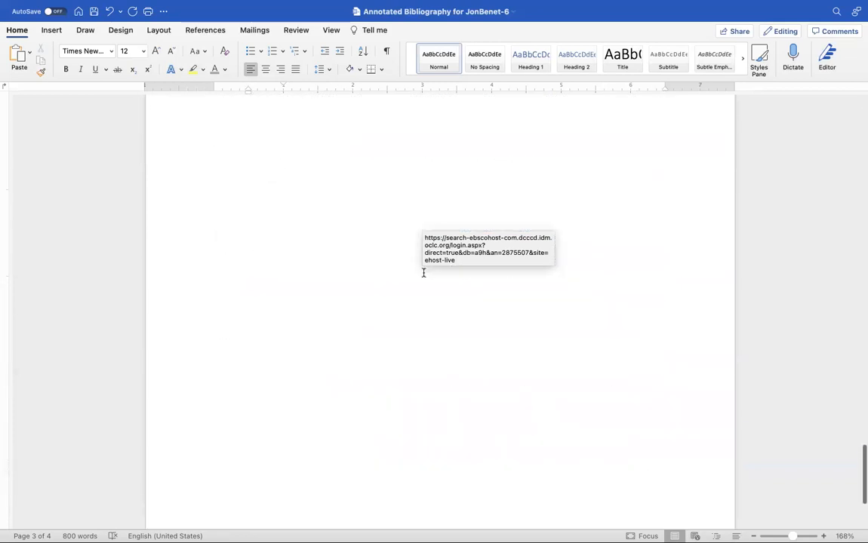
pyautogui.scroll(3)
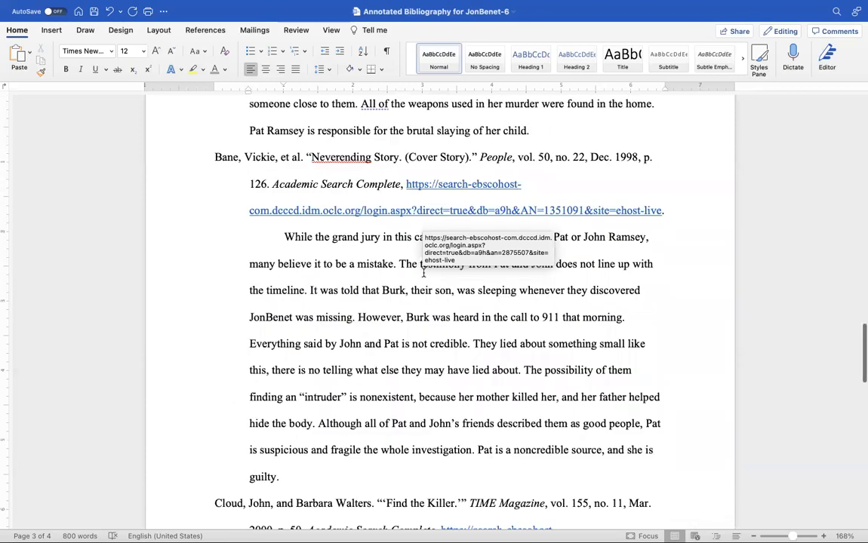
pyautogui.scroll(3)
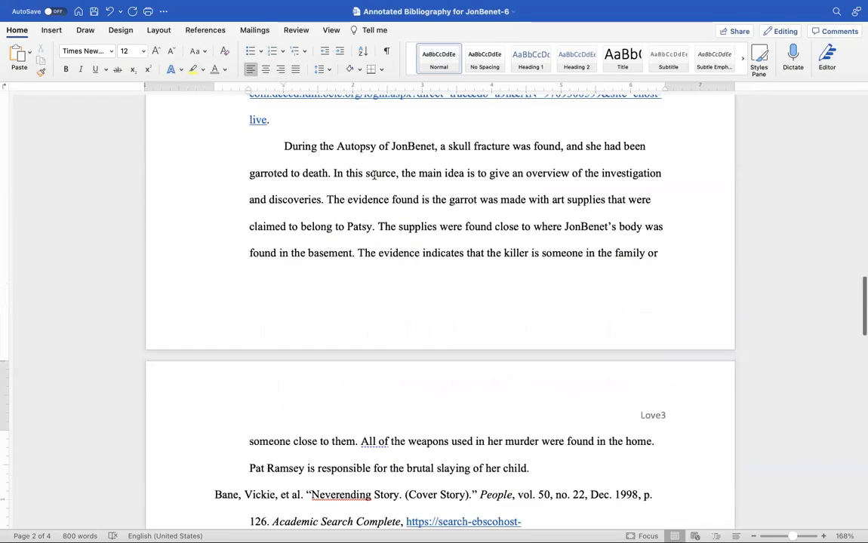
pyautogui.scroll(3)
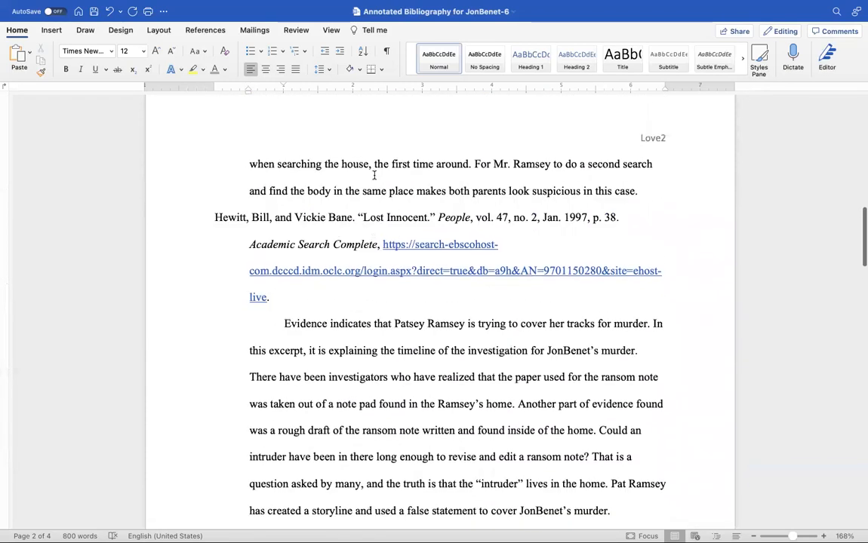
pyautogui.scroll(3)
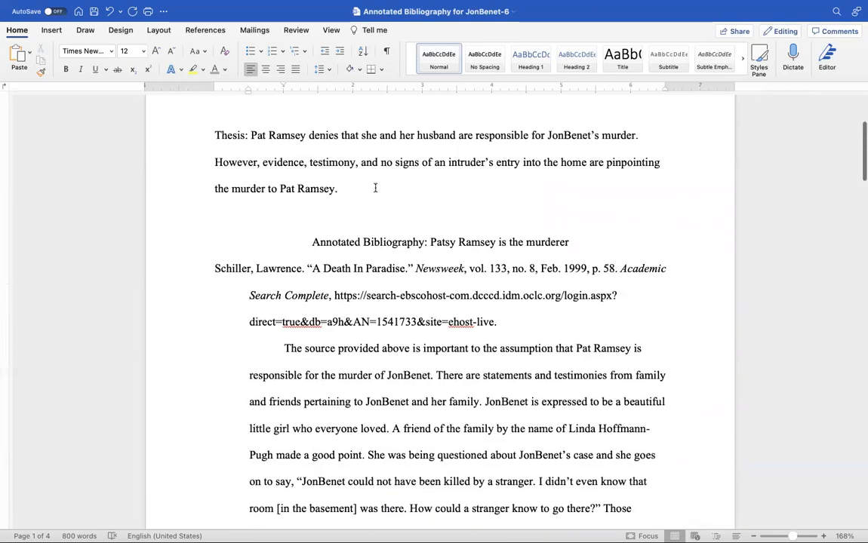
pyautogui.moveTo(205, 264)
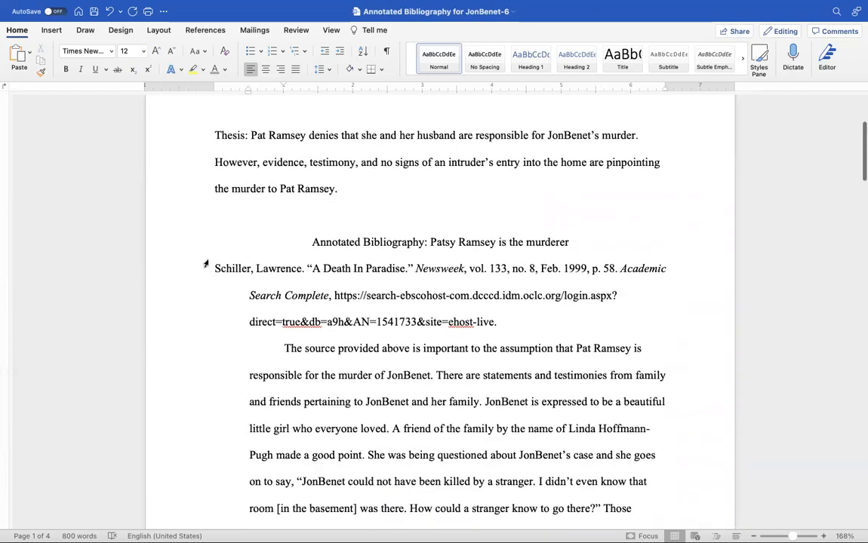
pyautogui.scroll(-3)
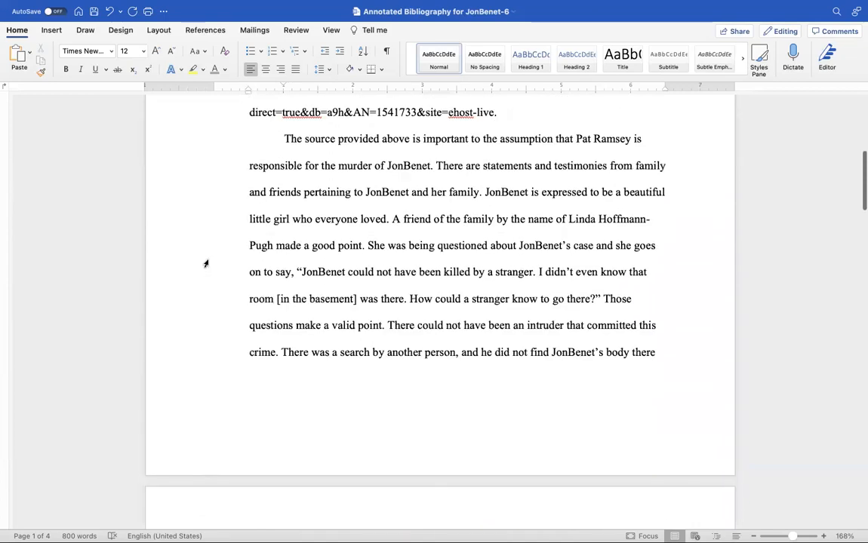
pyautogui.scroll(3)
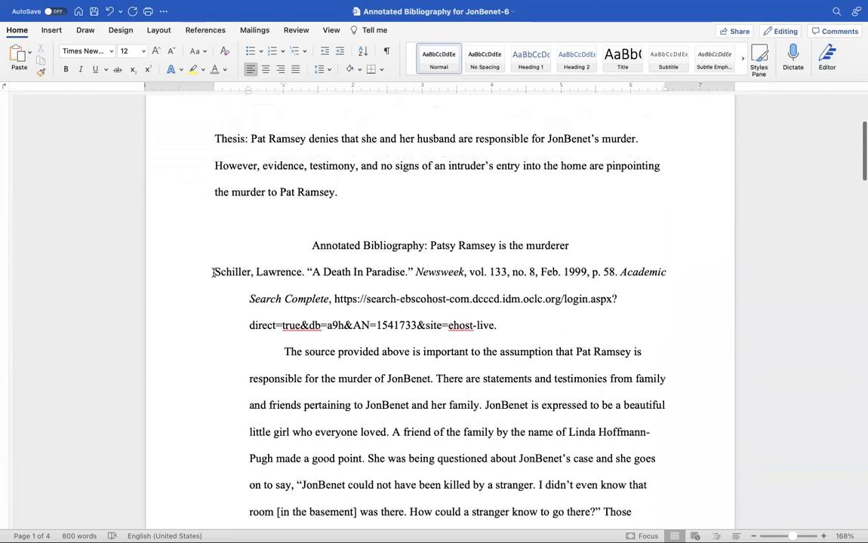
# Step: Select the Schiller citation with its annotation and cut it to move to the end
pyautogui.moveTo(215, 272); pyautogui.dragTo(458, 495)
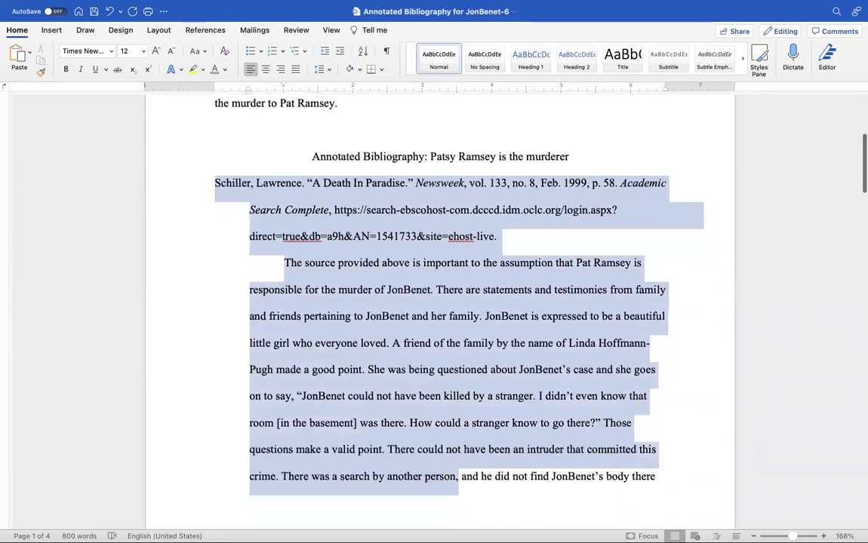
pyautogui.scroll(-3)
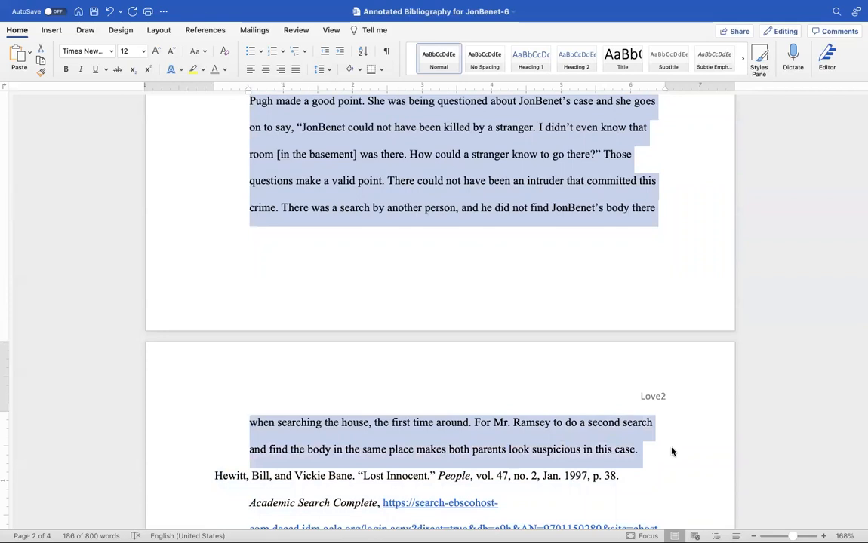
pyautogui.moveTo(690, 290)
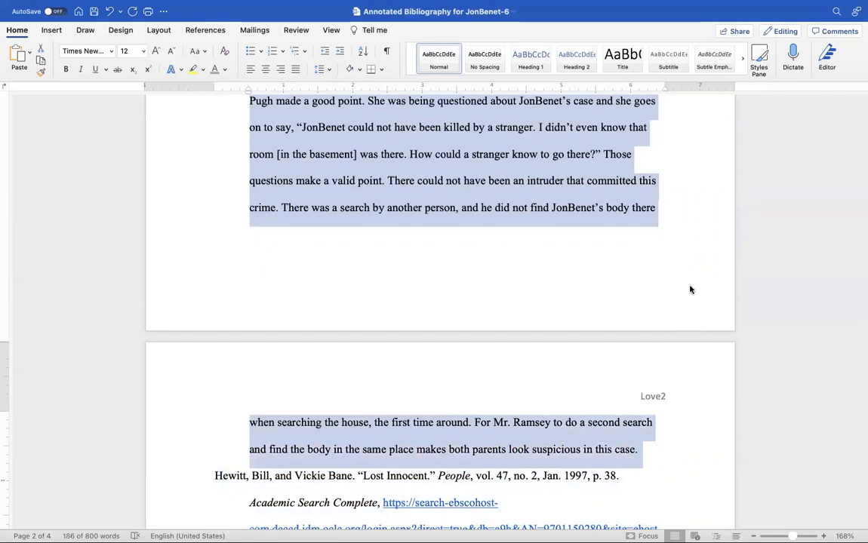
pyautogui.rightClick(480, 158)
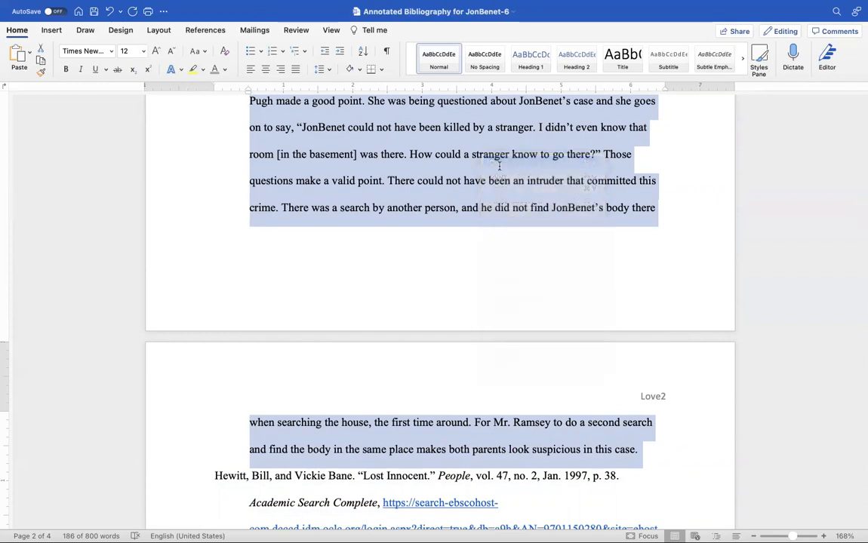
pyautogui.scroll(-3)
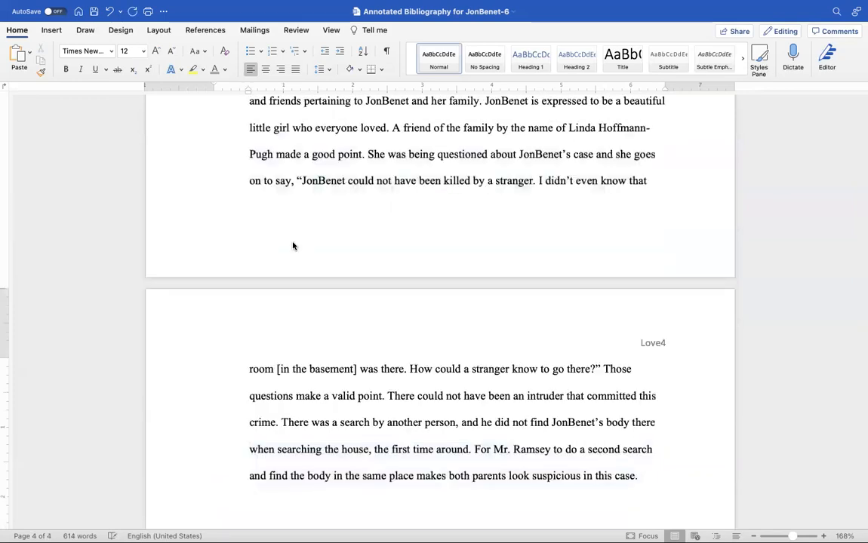
pyautogui.scroll(3)
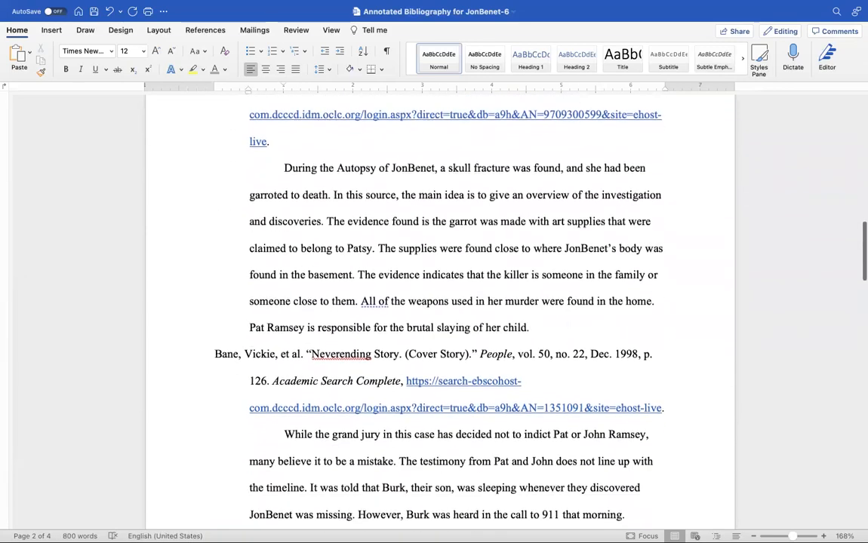
# Step: Cut the Bane, Vickie entry and paste it directly under the bibliography heading
pyautogui.scroll(-3)
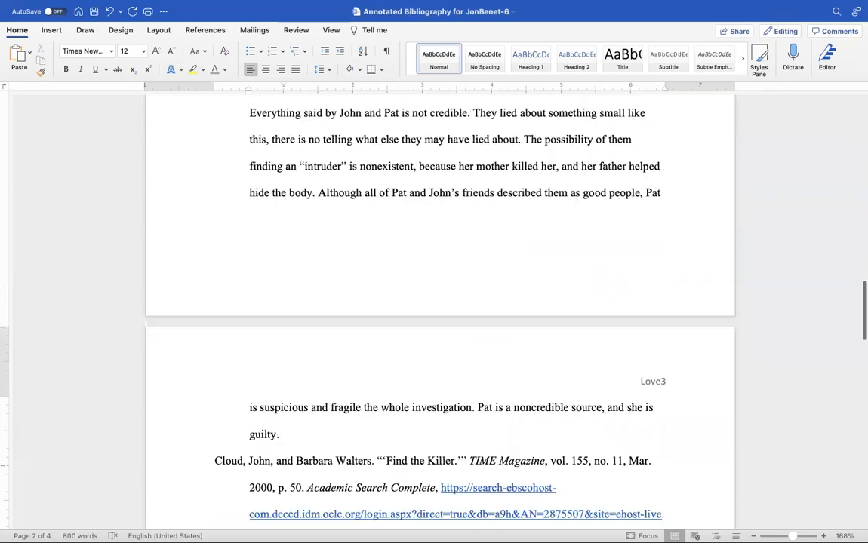
pyautogui.scroll(3)
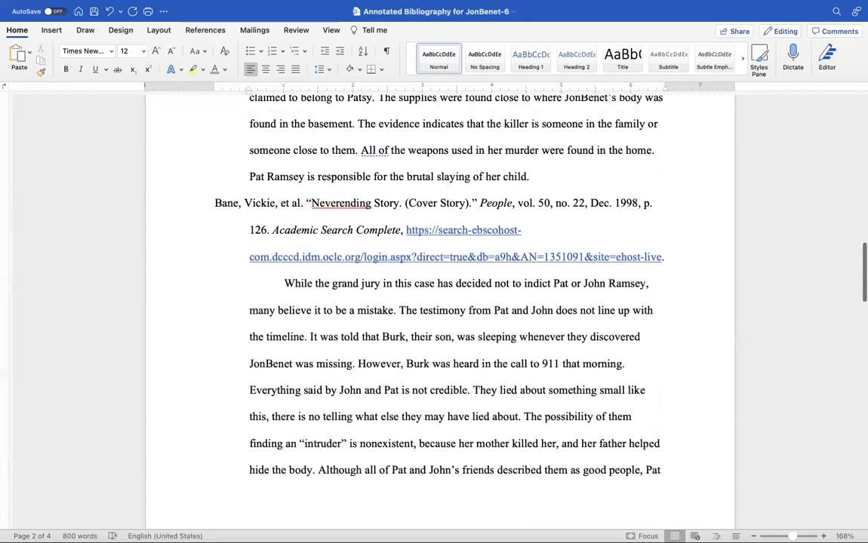
pyautogui.scroll(3)
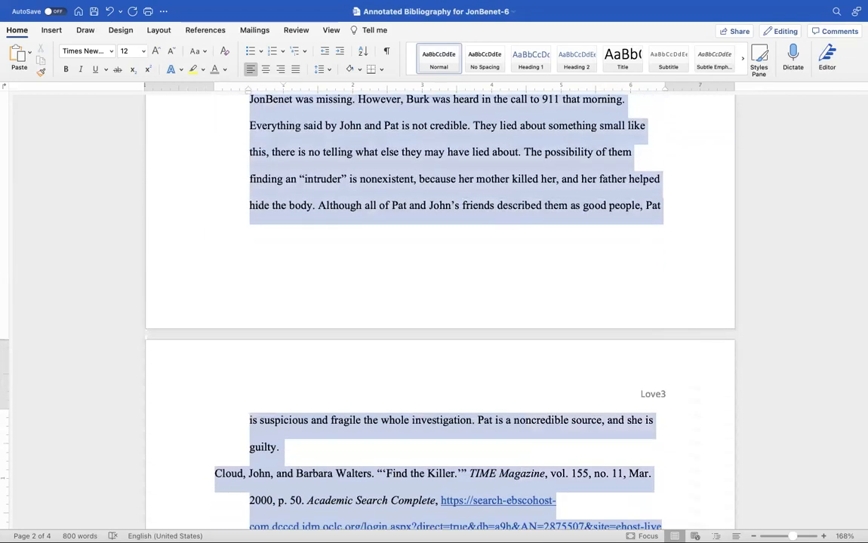
pyautogui.scroll(-3)
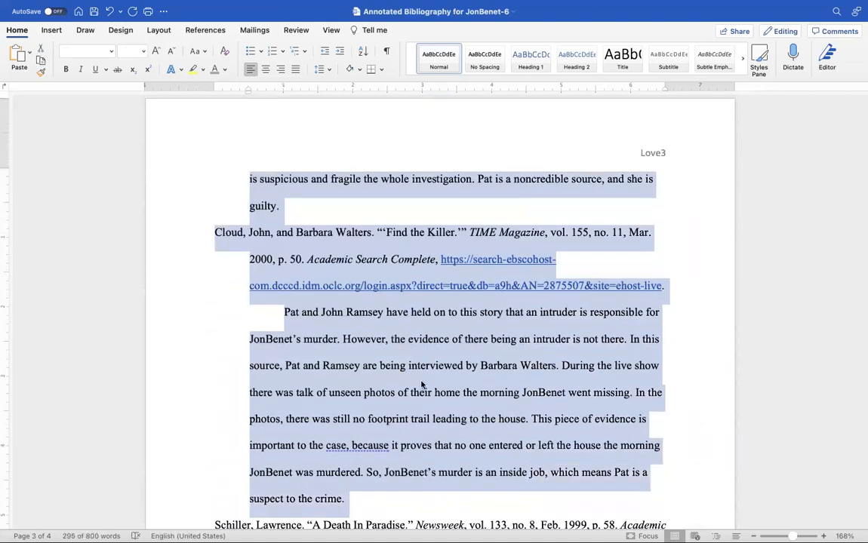
pyautogui.rightClick(421, 384)
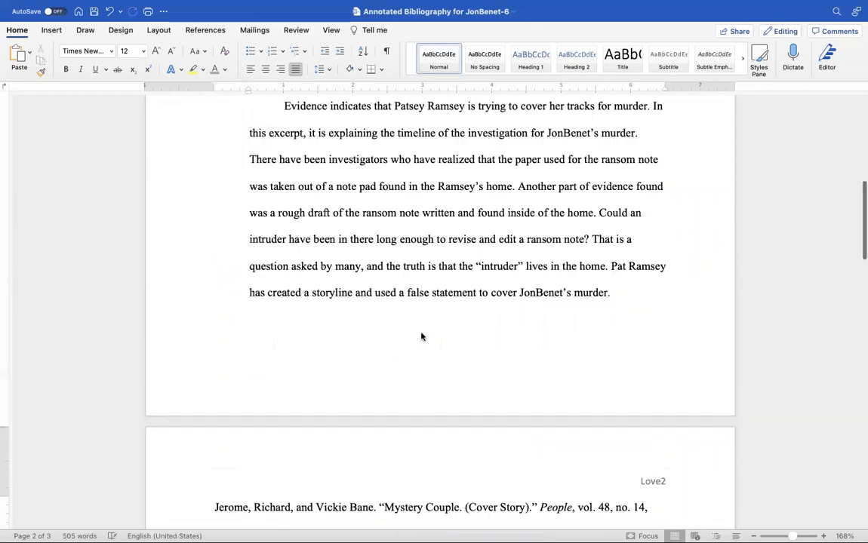
pyautogui.scroll(3)
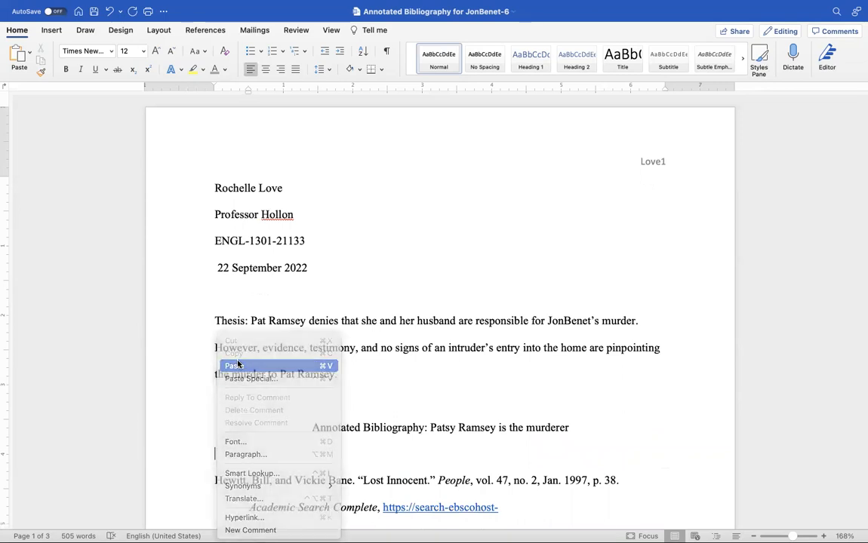
pyautogui.click(234, 367)
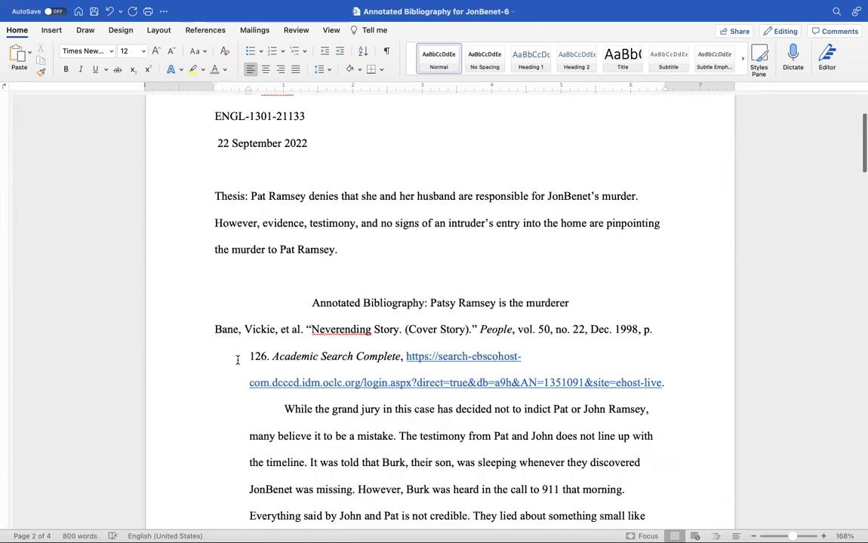
pyautogui.scroll(-3)
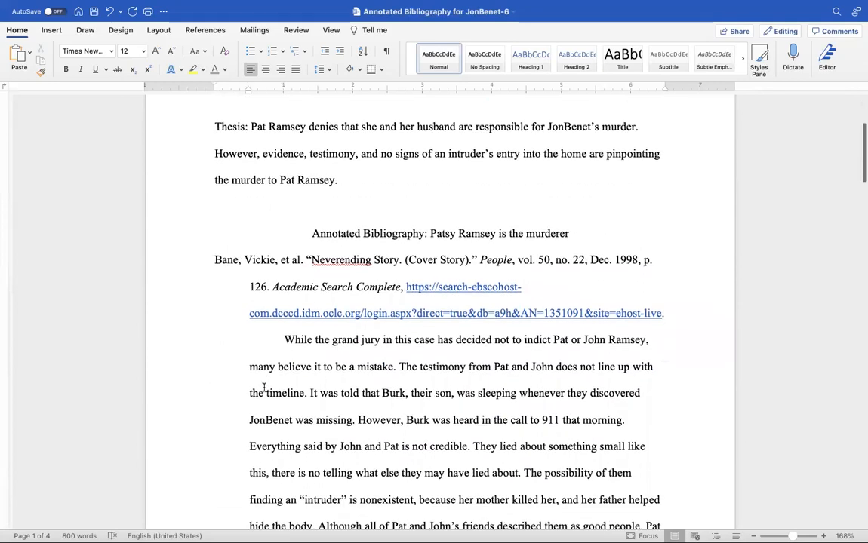
pyautogui.scroll(-3)
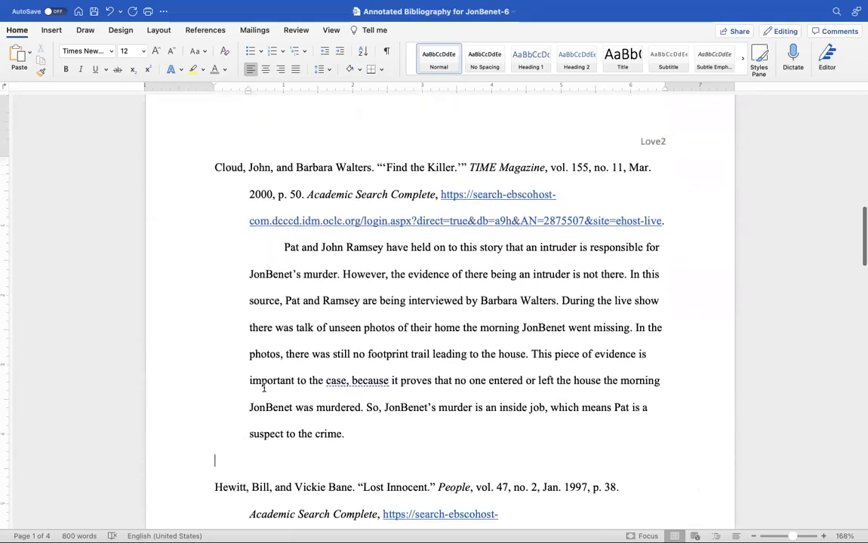
pyautogui.scroll(-3)
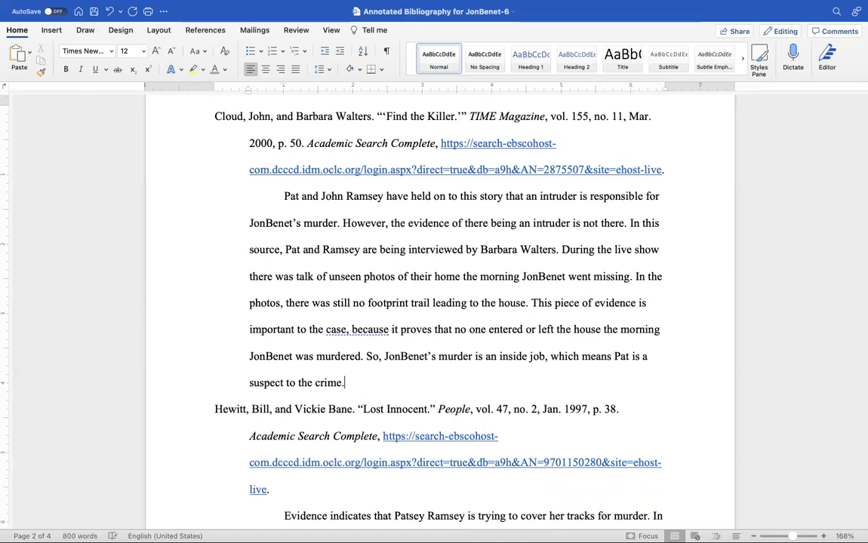
pyautogui.scroll(-3)
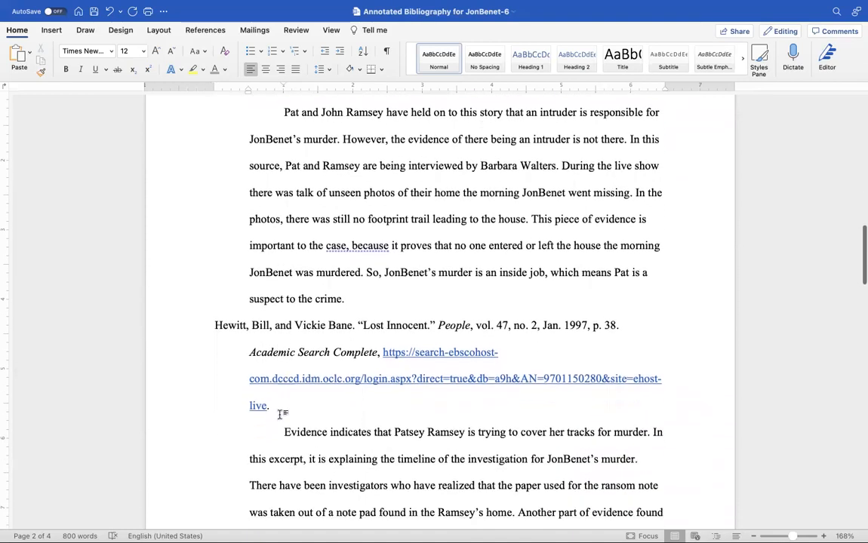
pyautogui.scroll(-3)
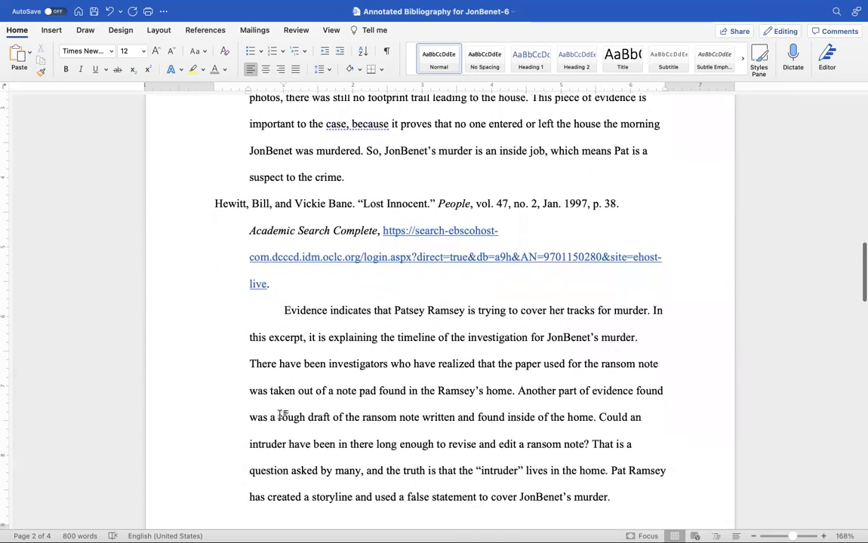
pyautogui.scroll(3)
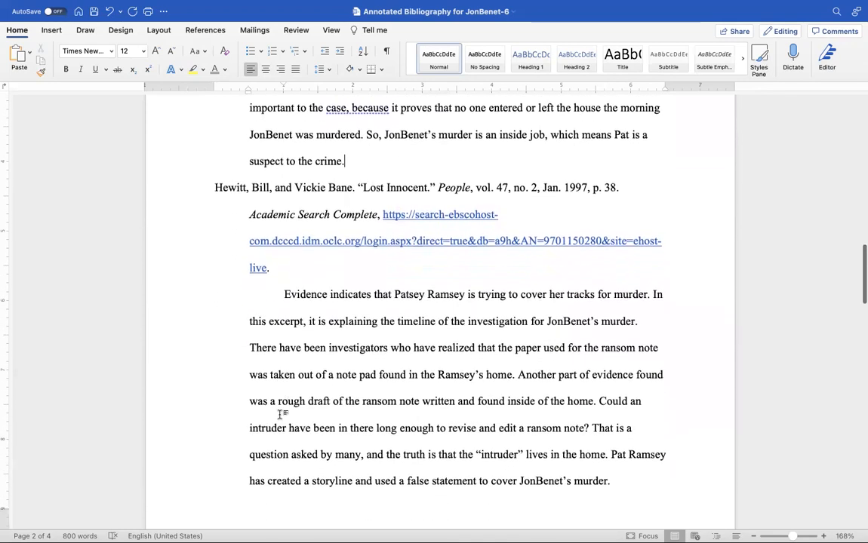
pyautogui.scroll(-3)
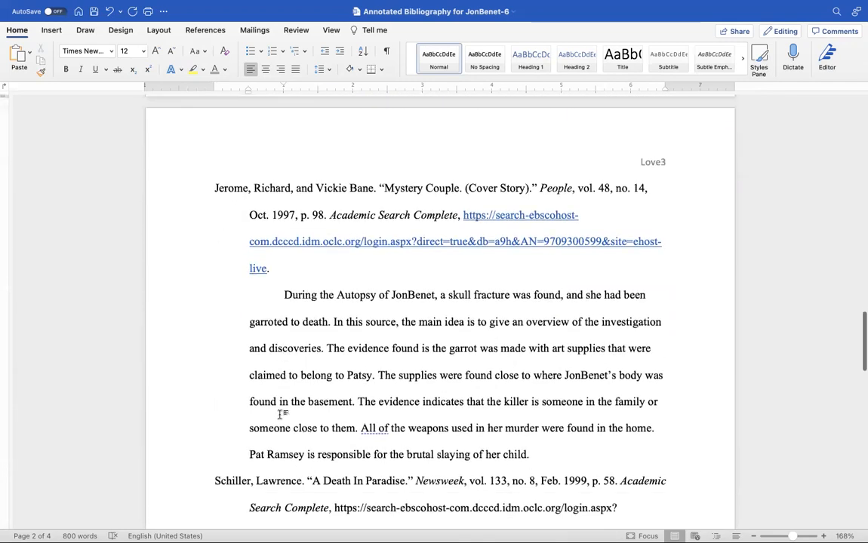
pyautogui.scroll(-3)
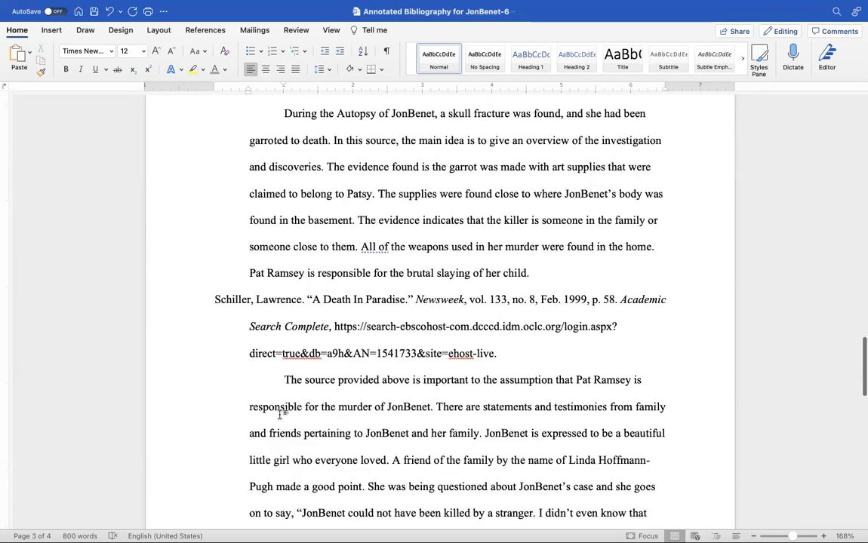
pyautogui.scroll(3)
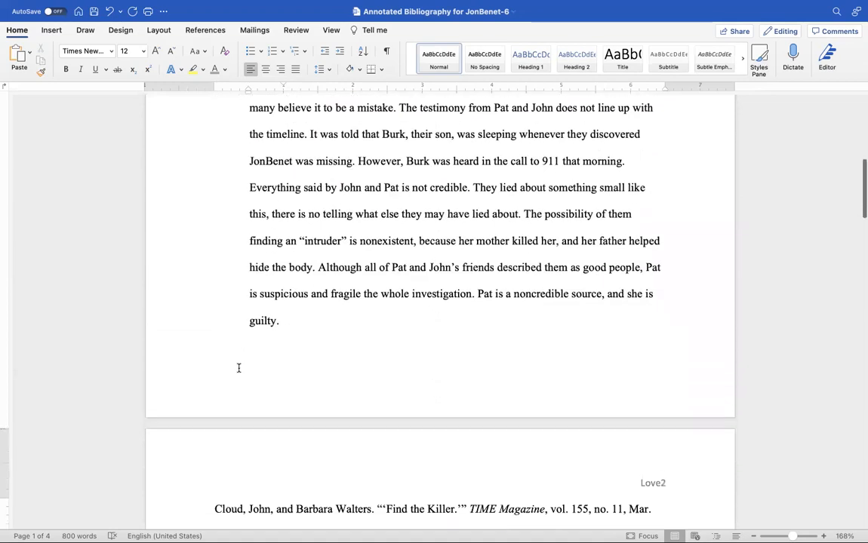
pyautogui.scroll(-3)
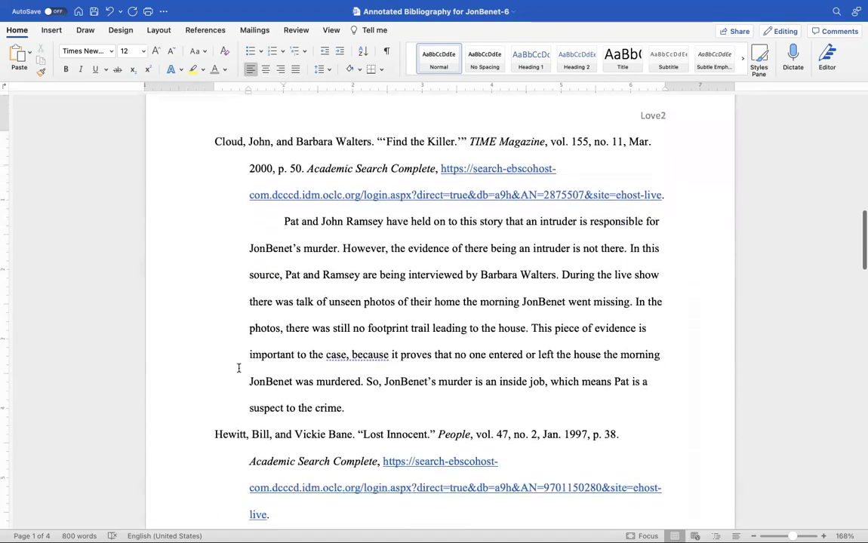
pyautogui.scroll(-3)
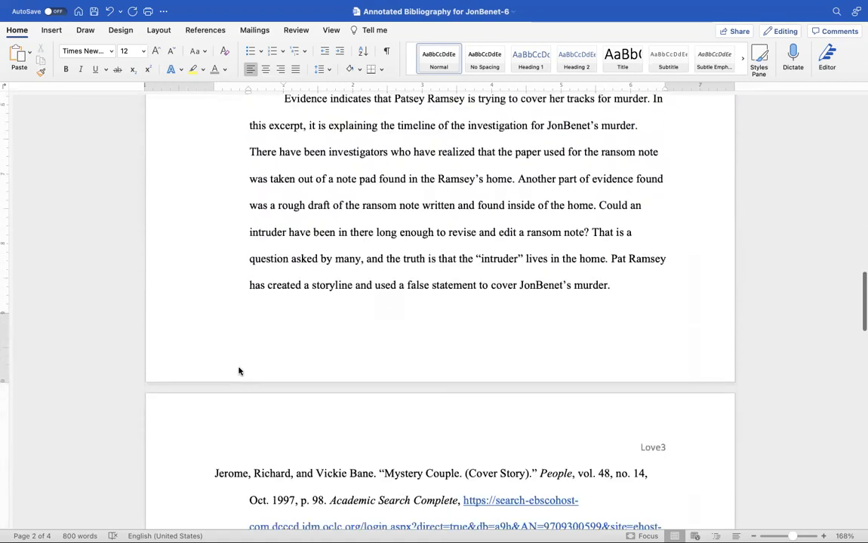
pyautogui.scroll(-3)
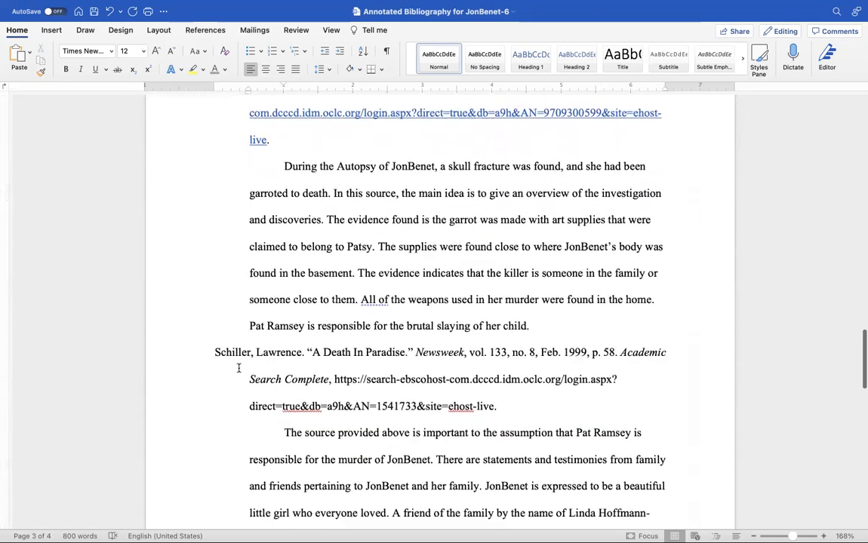
pyautogui.scroll(-3)
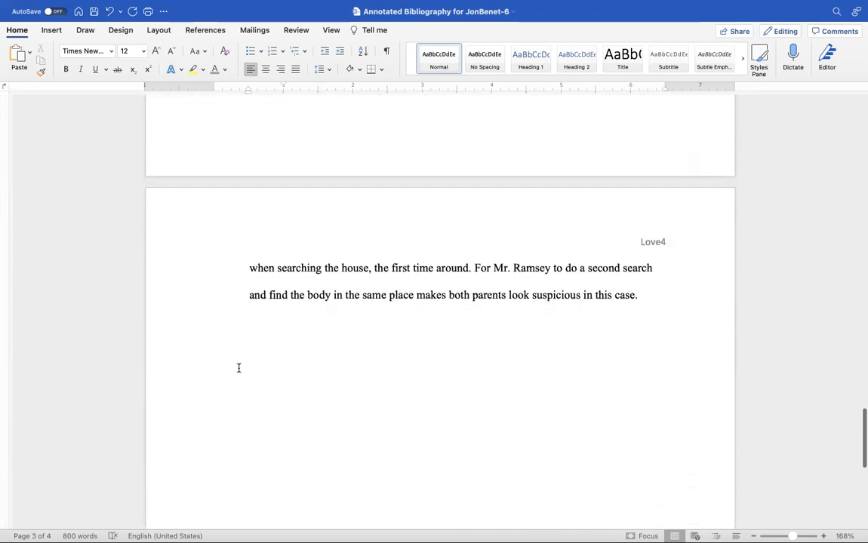
pyautogui.scroll(-3)
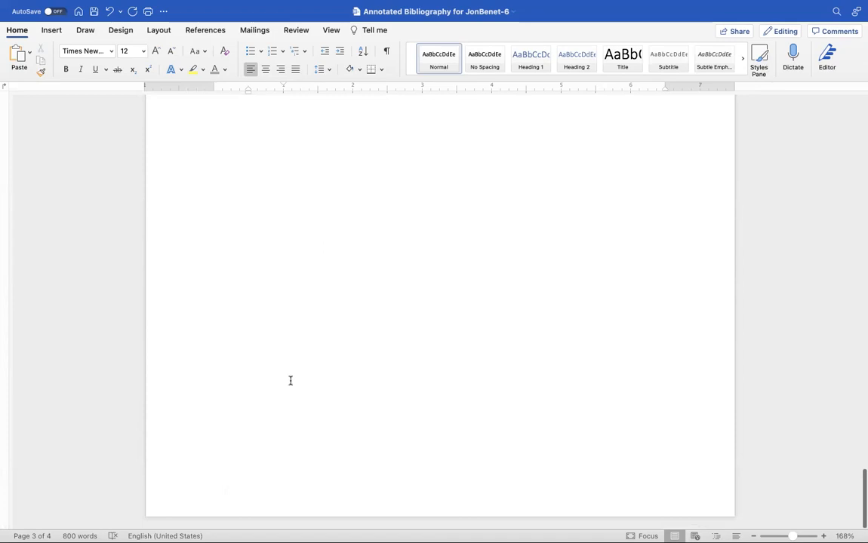
pyautogui.scroll(-3)
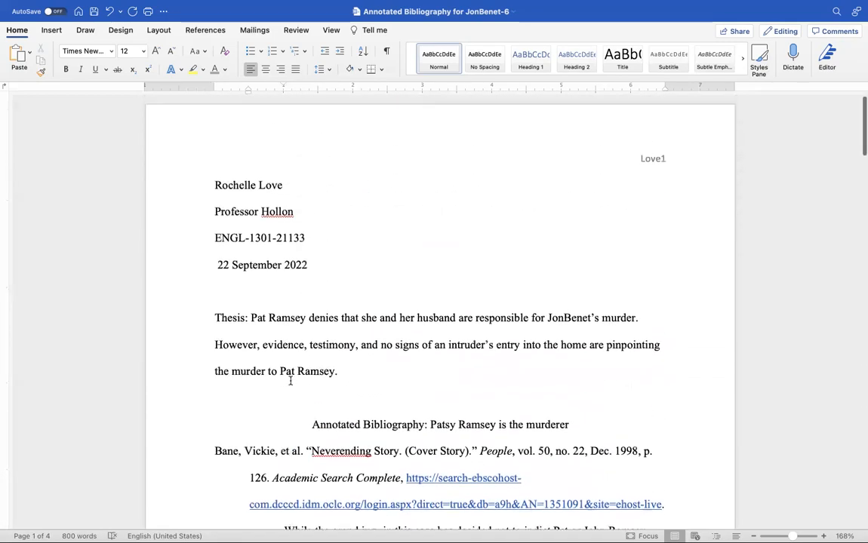
pyautogui.scroll(3)
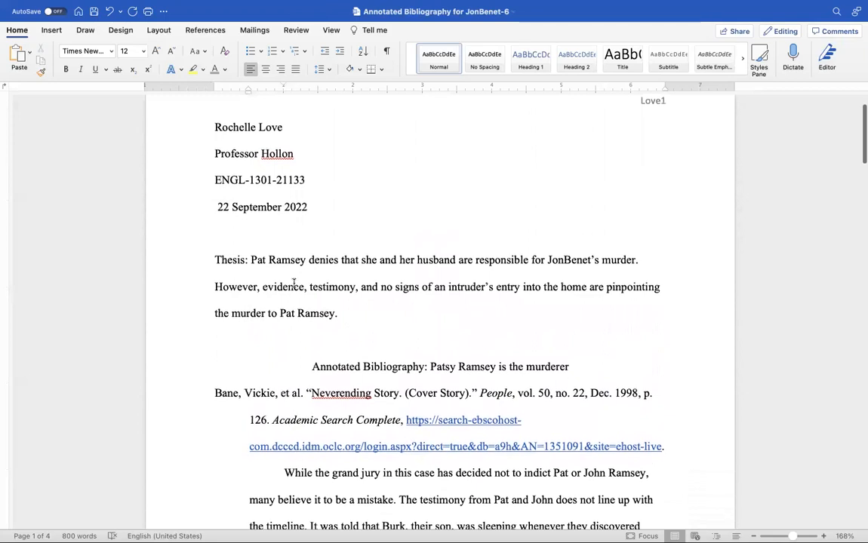
pyautogui.scroll(3)
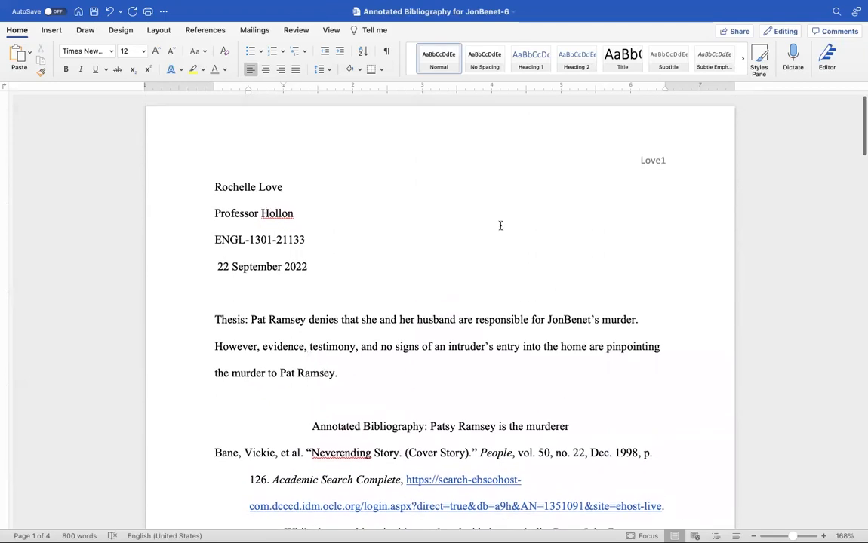
# Step: Add a space between 'Love' and the page number in the running header
pyautogui.doubleClick(652, 160)
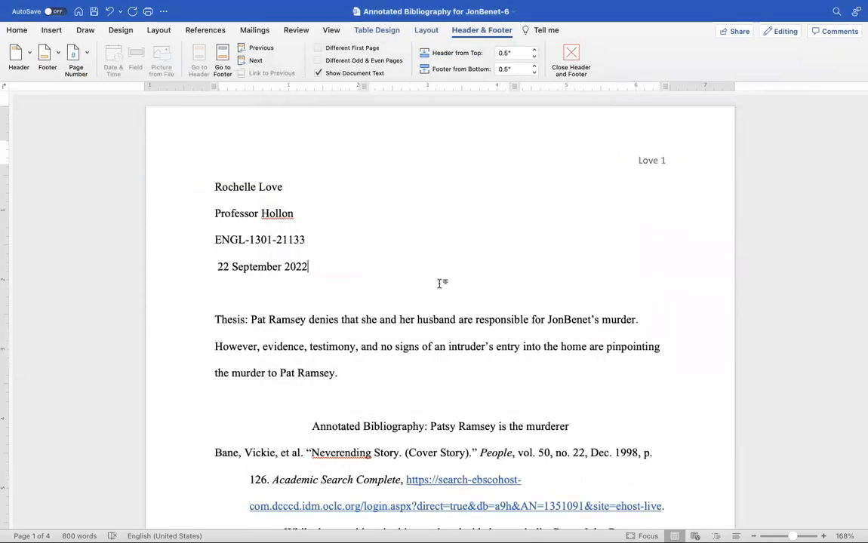
pyautogui.click(570, 60)
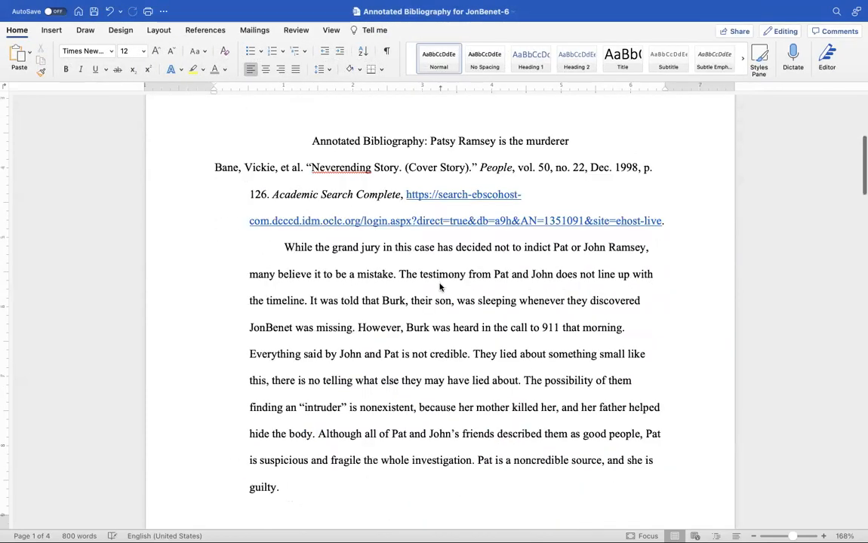
pyautogui.scroll(3)
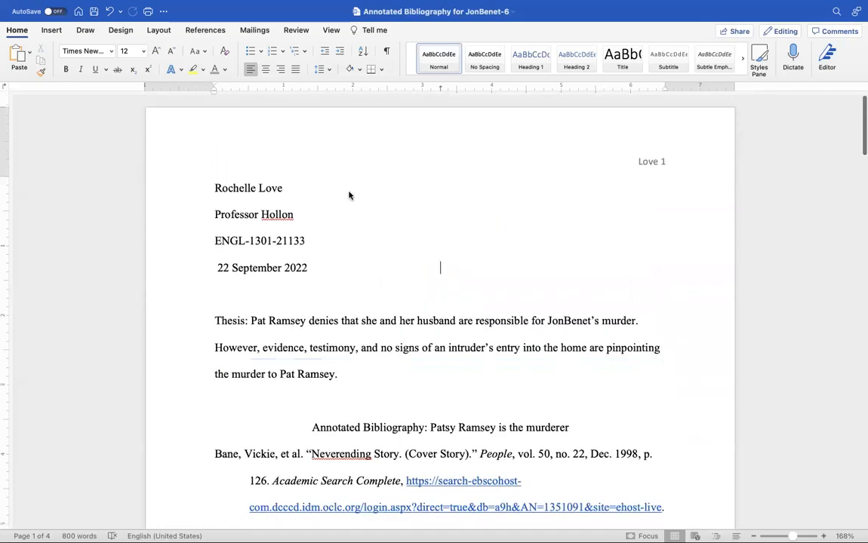
pyautogui.scroll(-3)
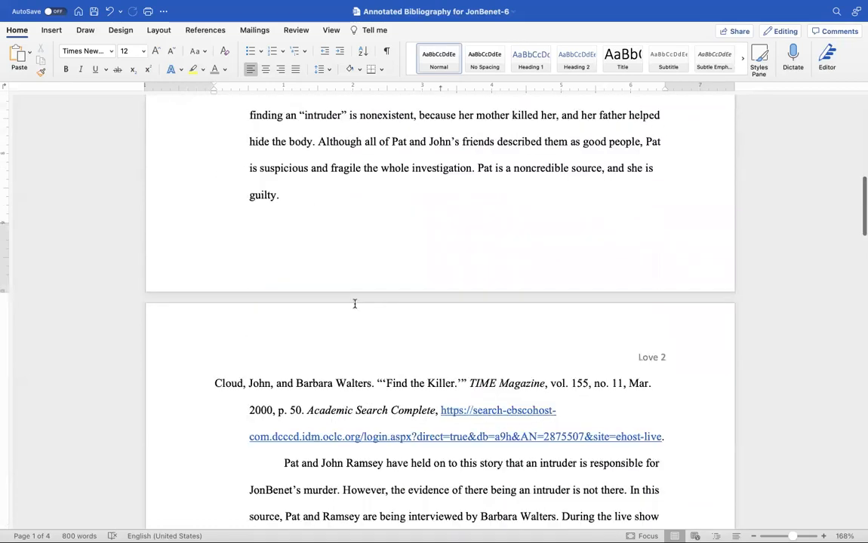